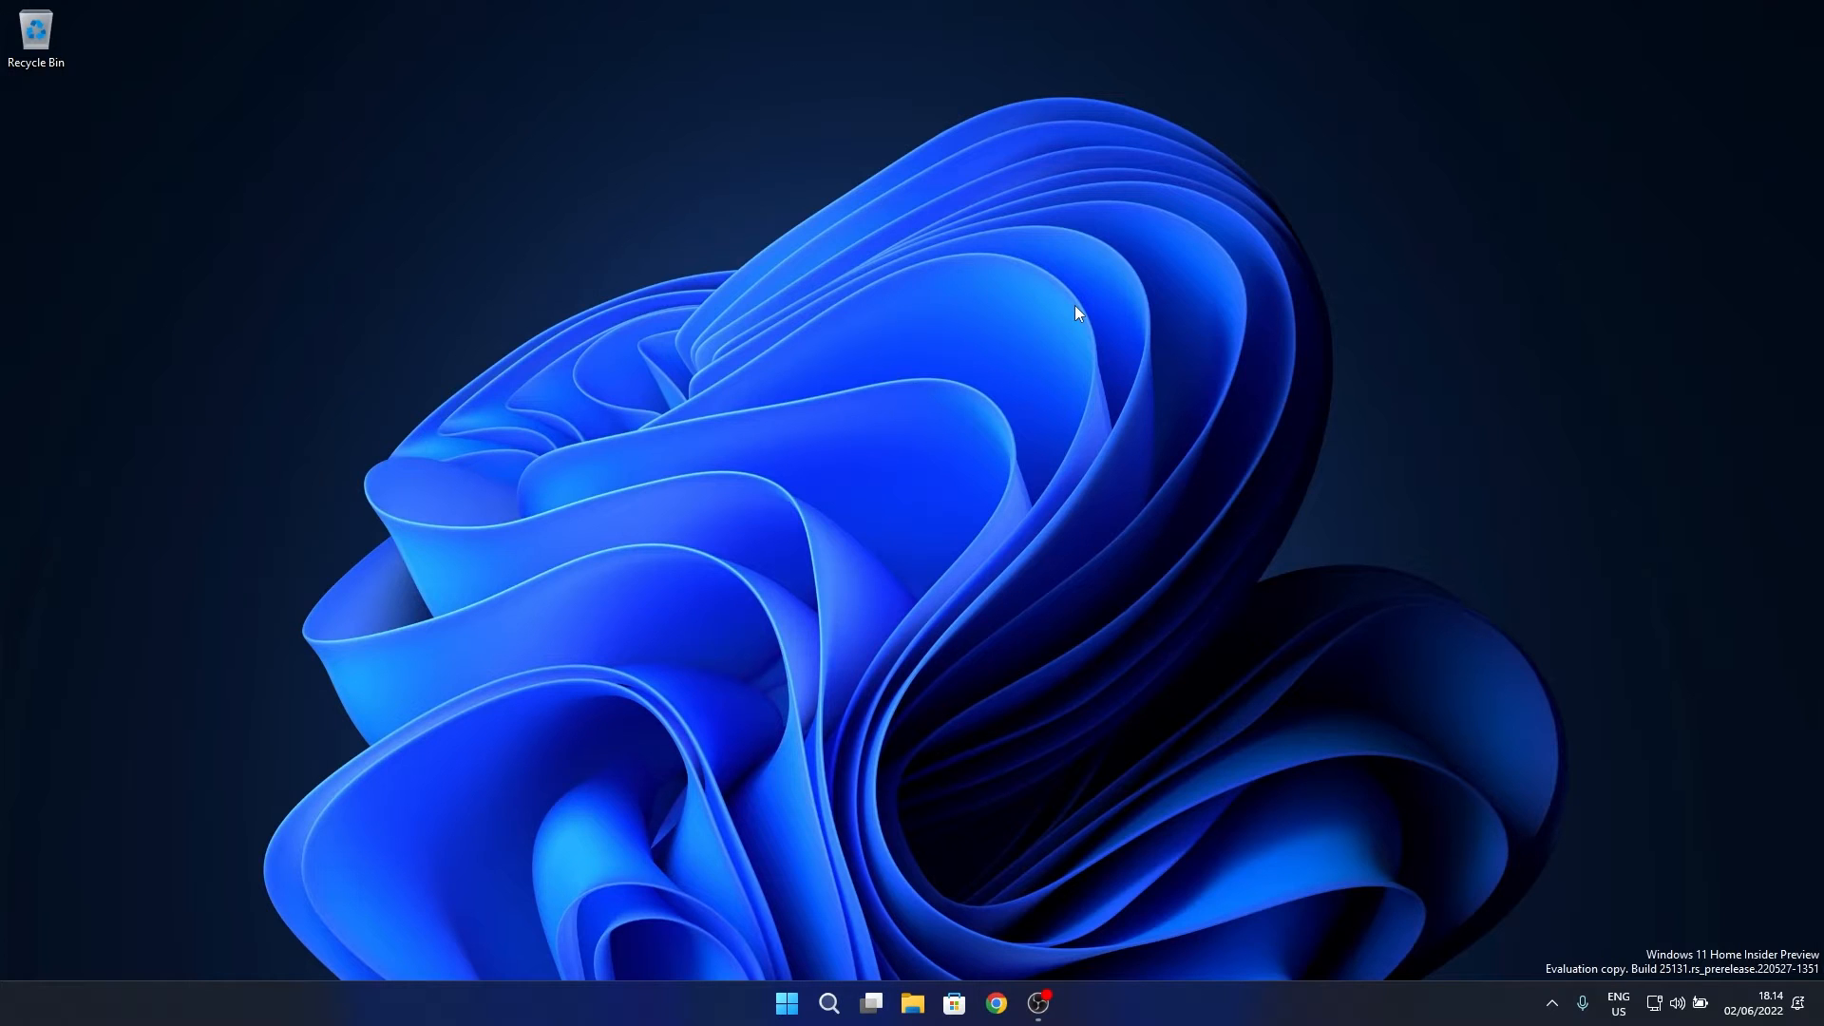
mouse_move(827, 428)
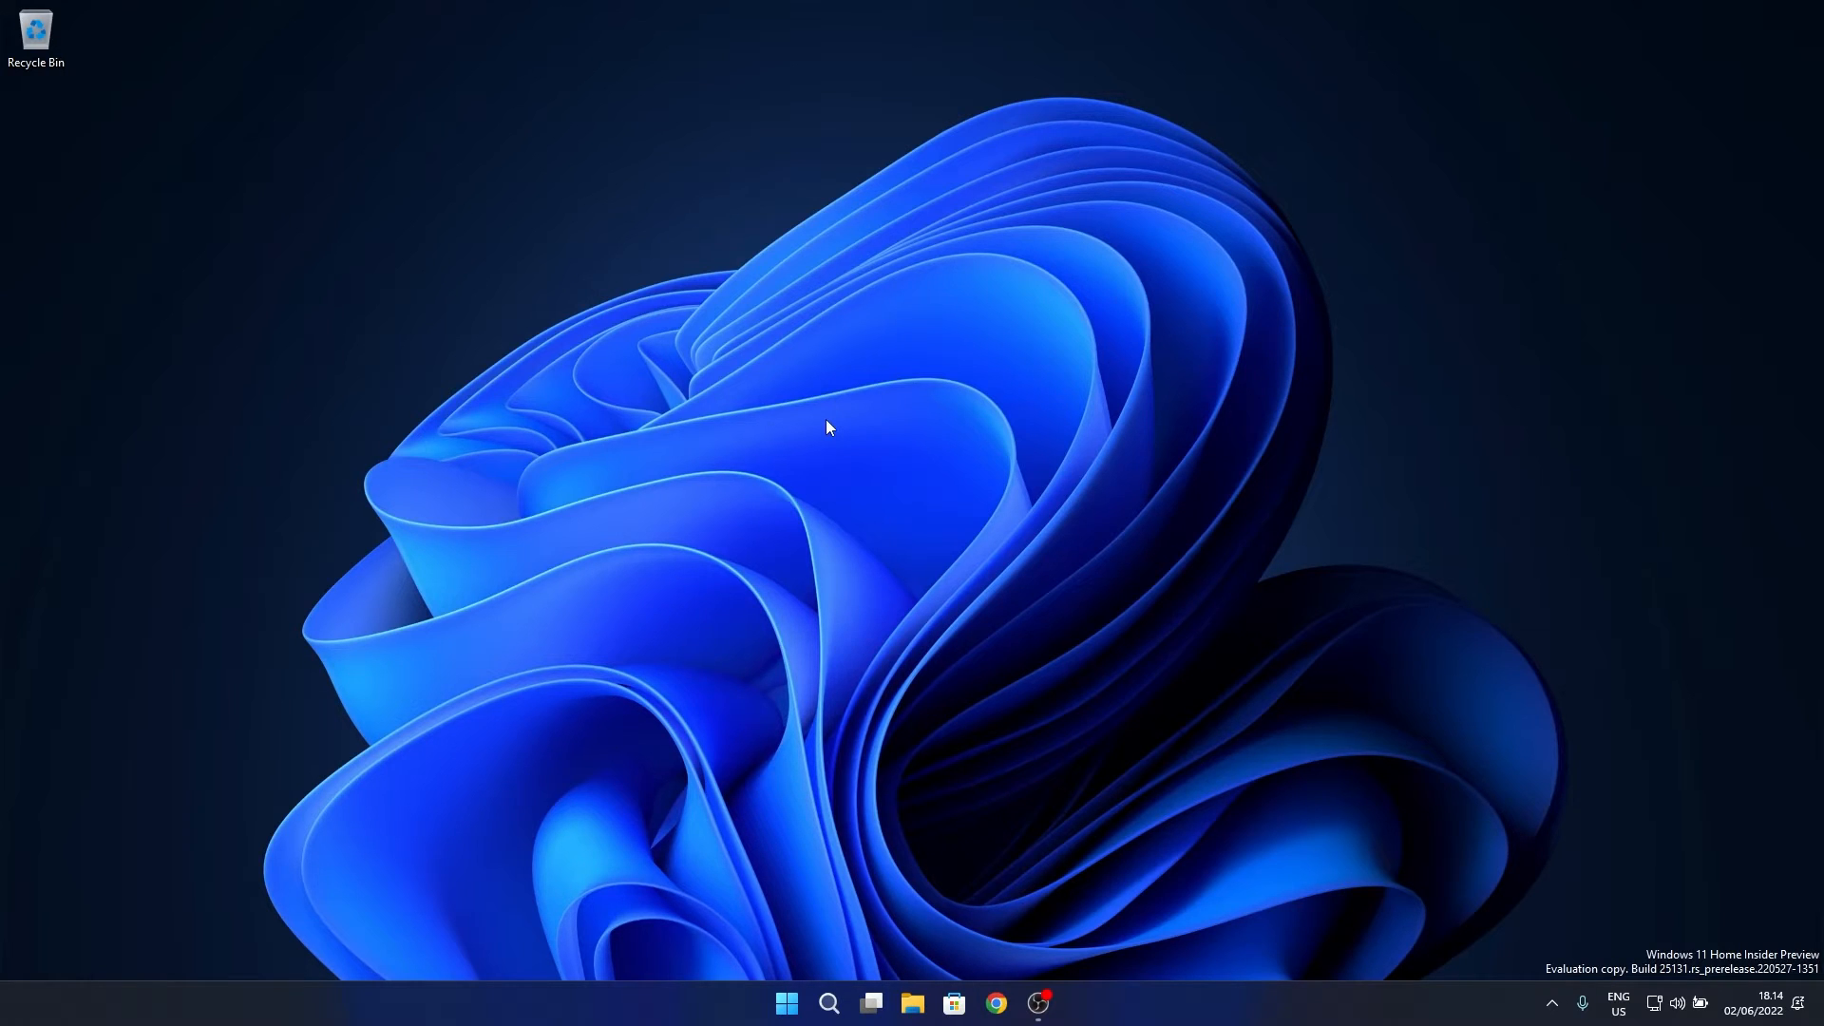
mouse_move(821, 407)
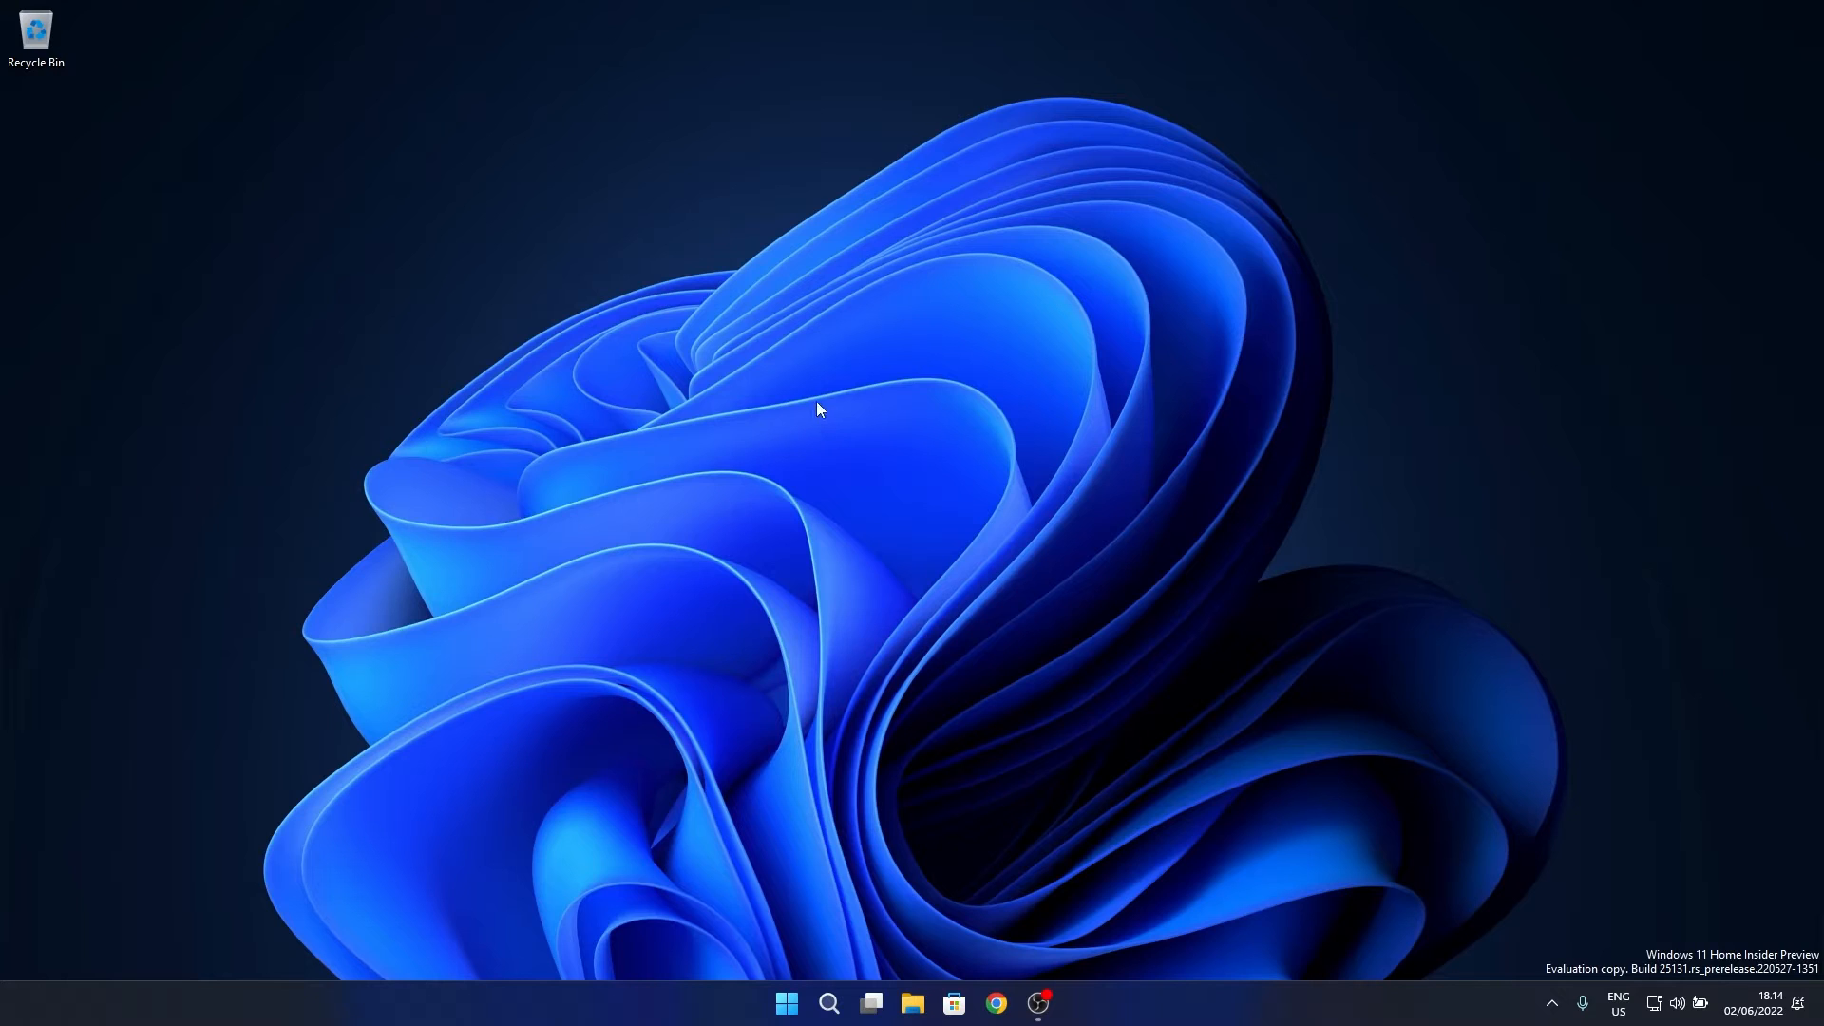
- Reach the Background page of Personalization from the desktop's context menu
right_click(817, 410)
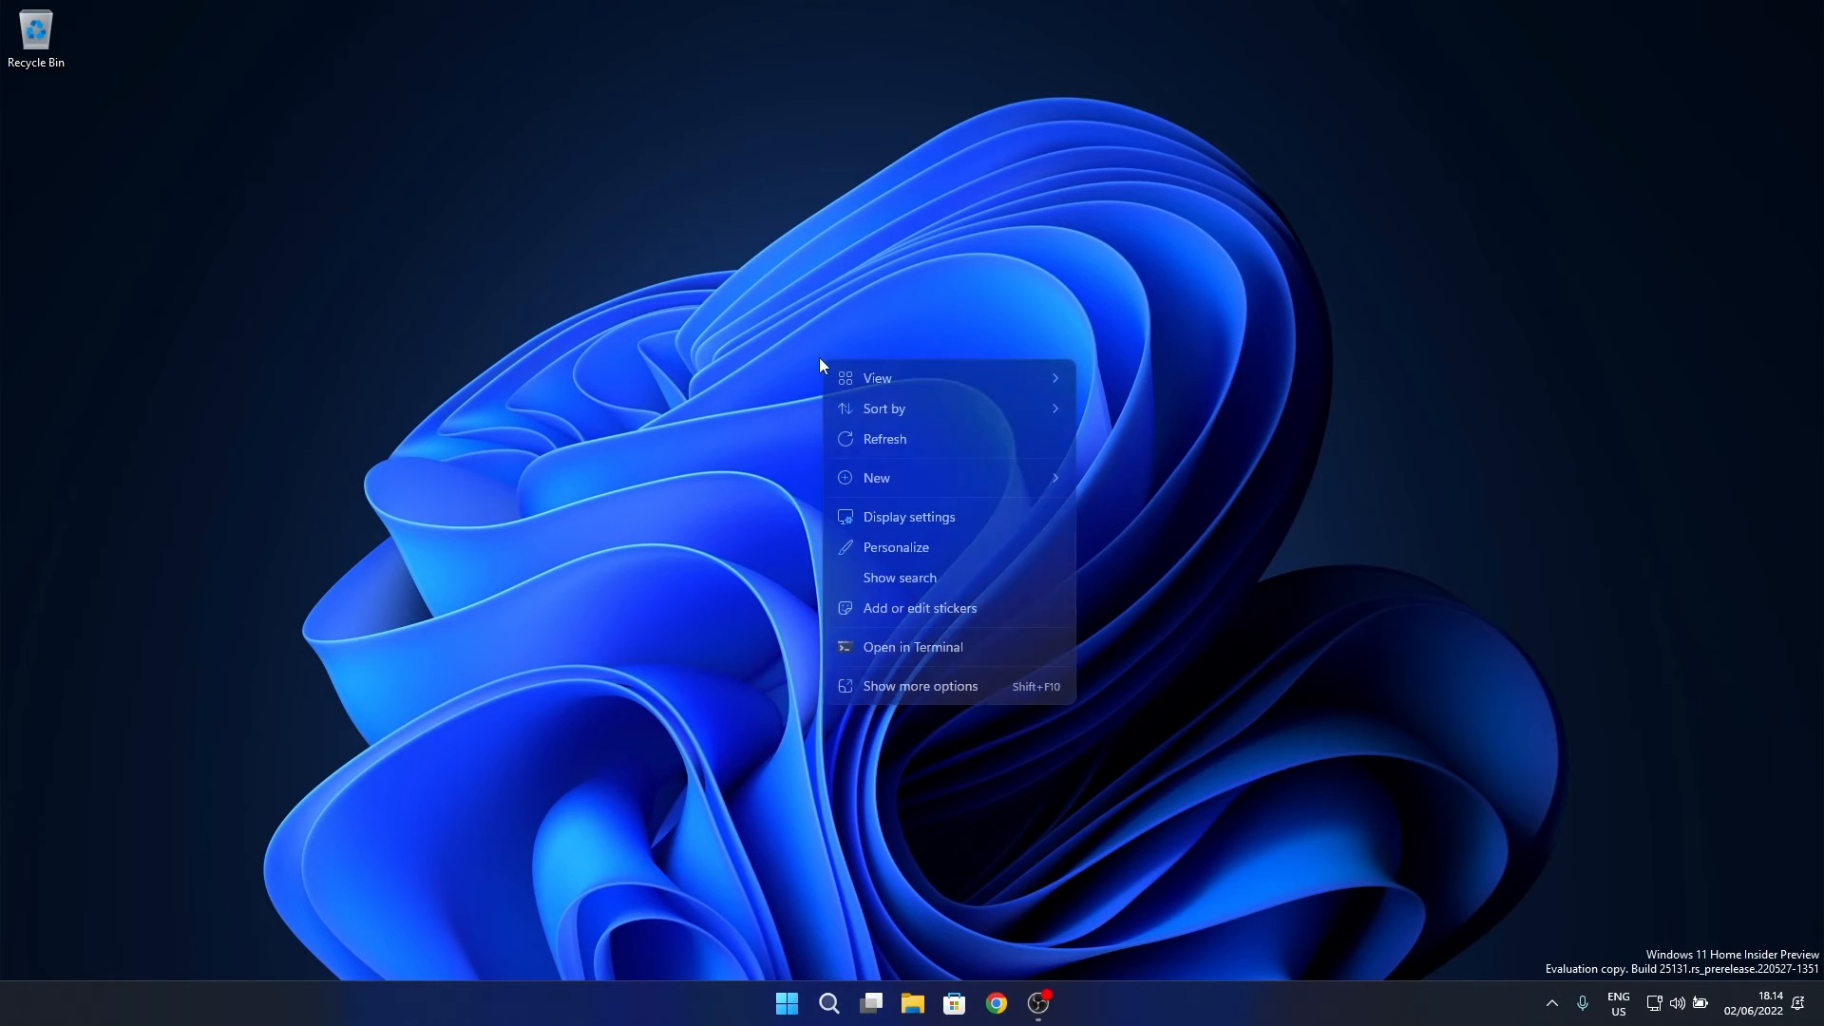
mouse_move(948, 555)
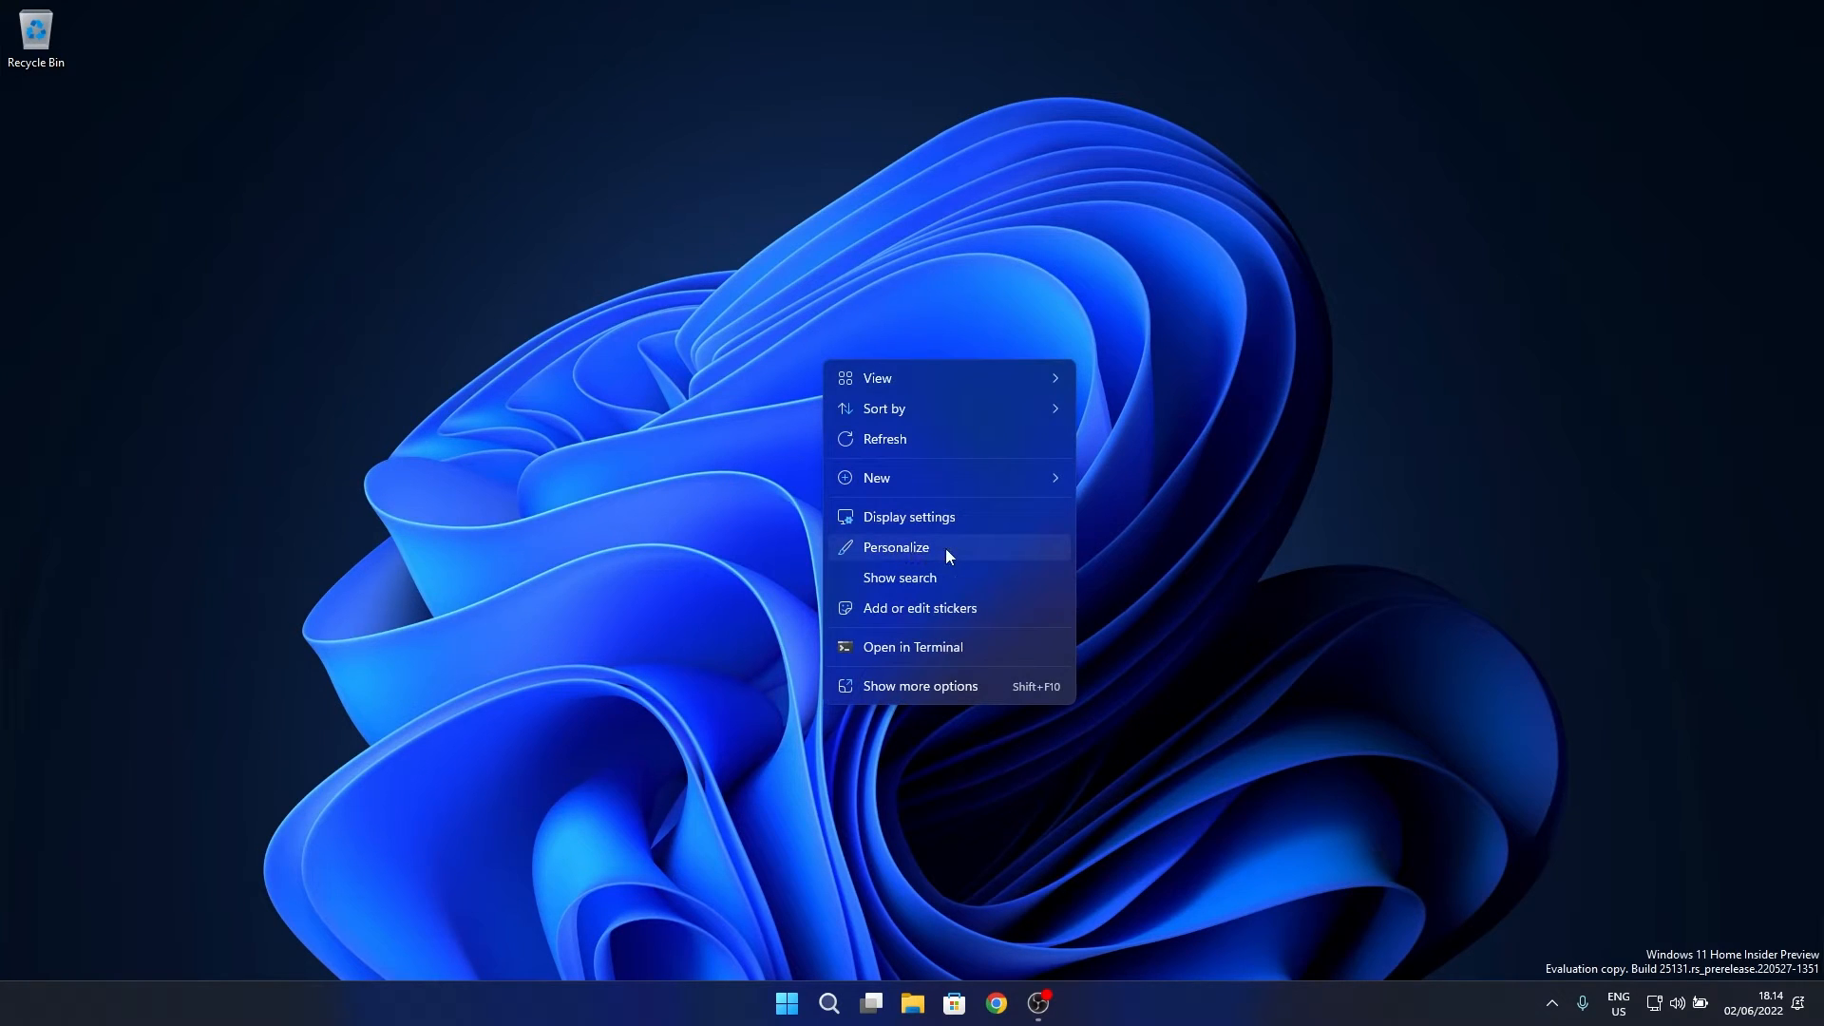
left_click(897, 547)
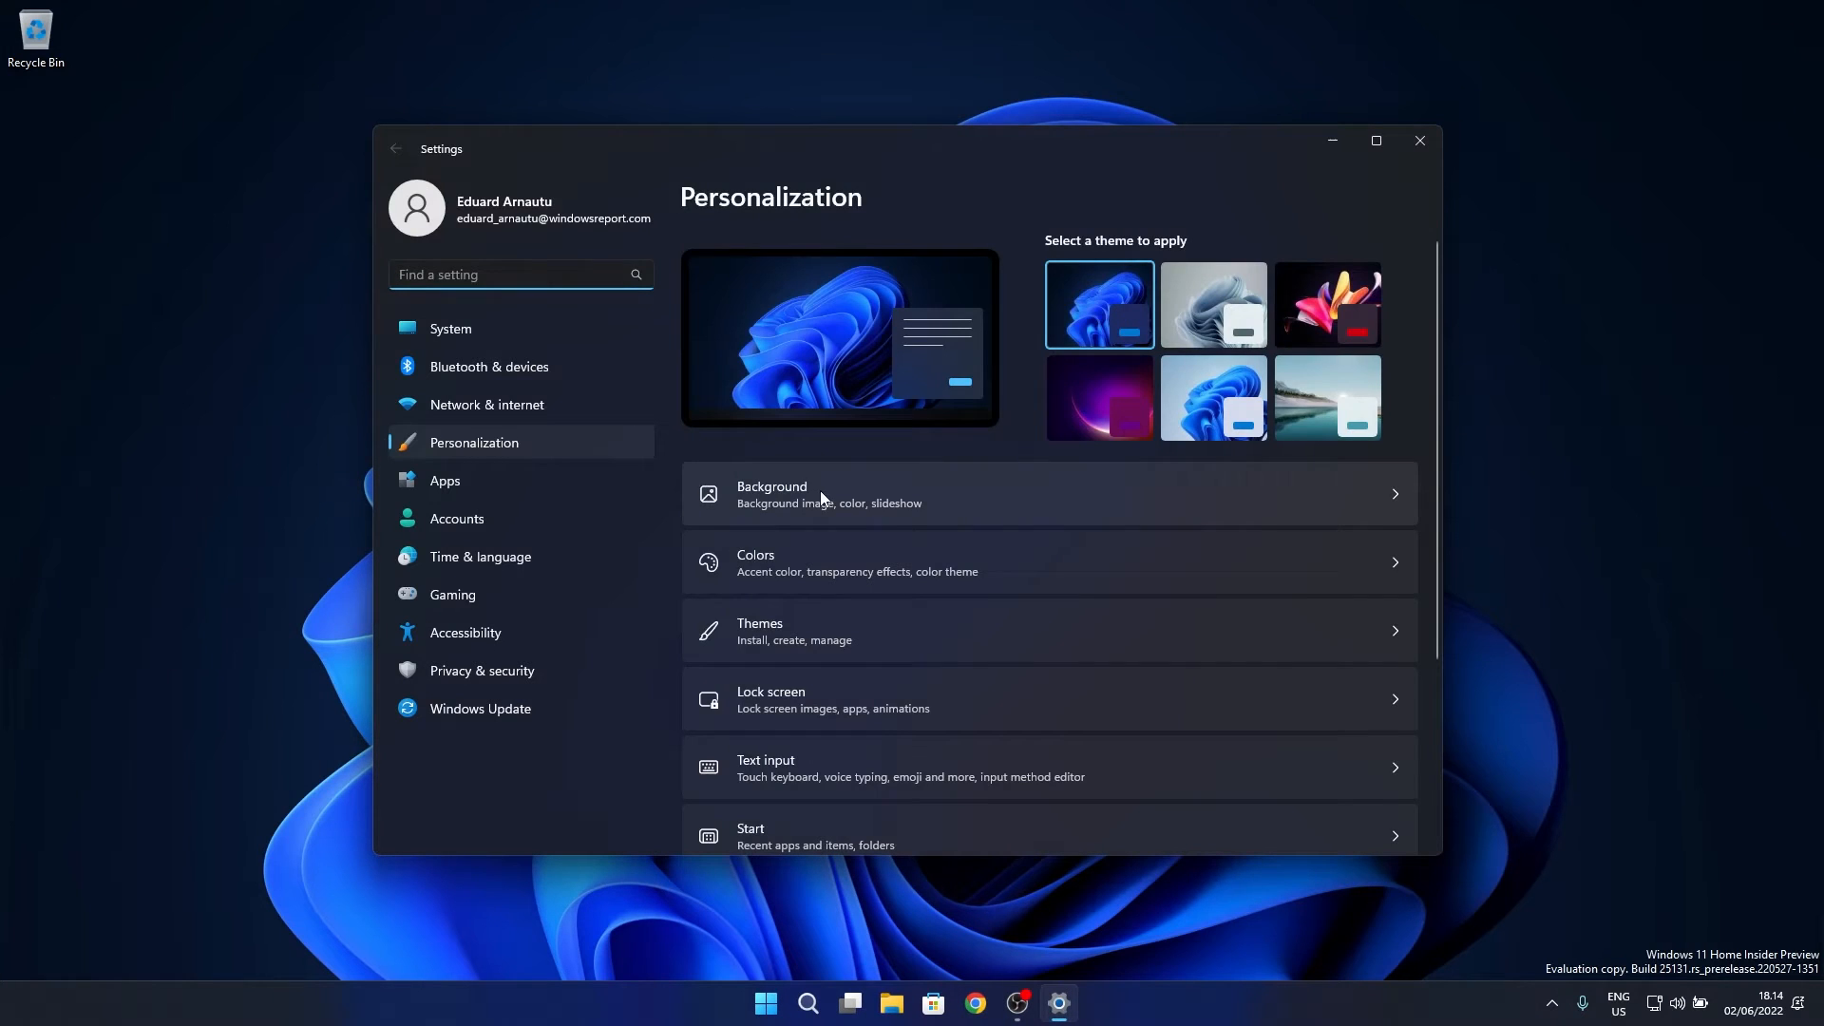
left_click(825, 494)
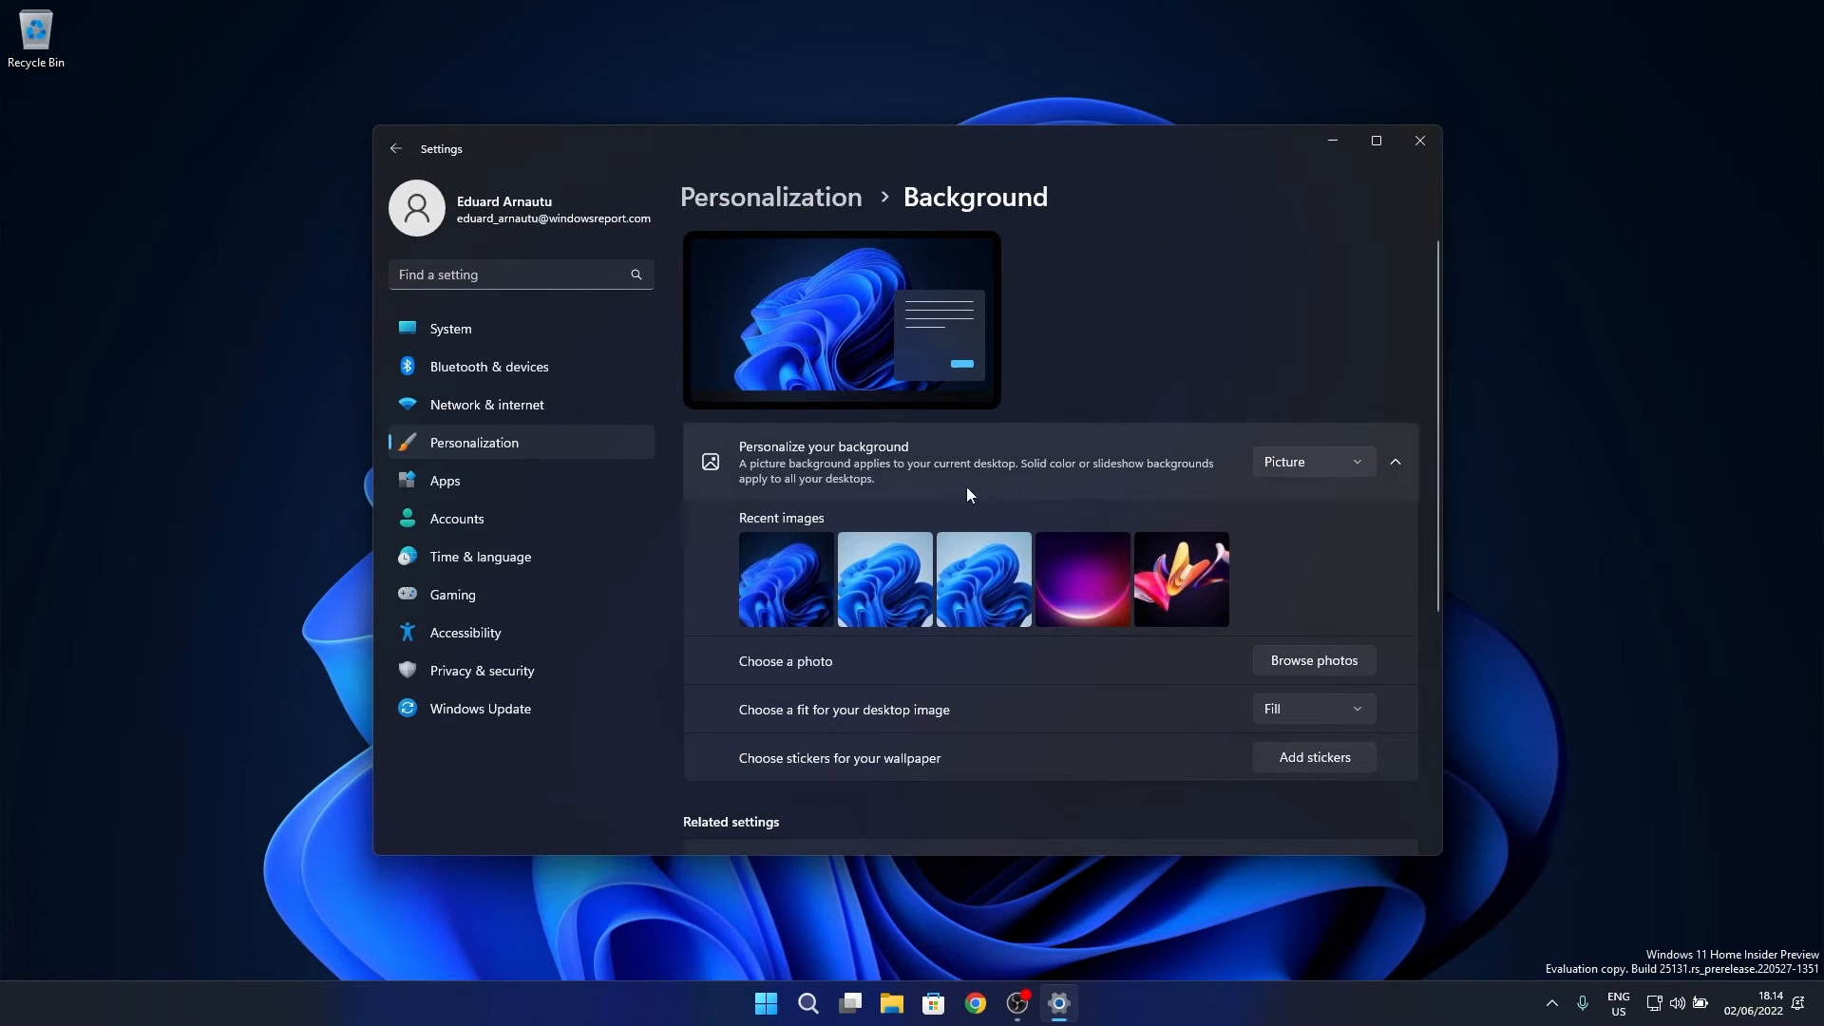
mouse_move(804, 457)
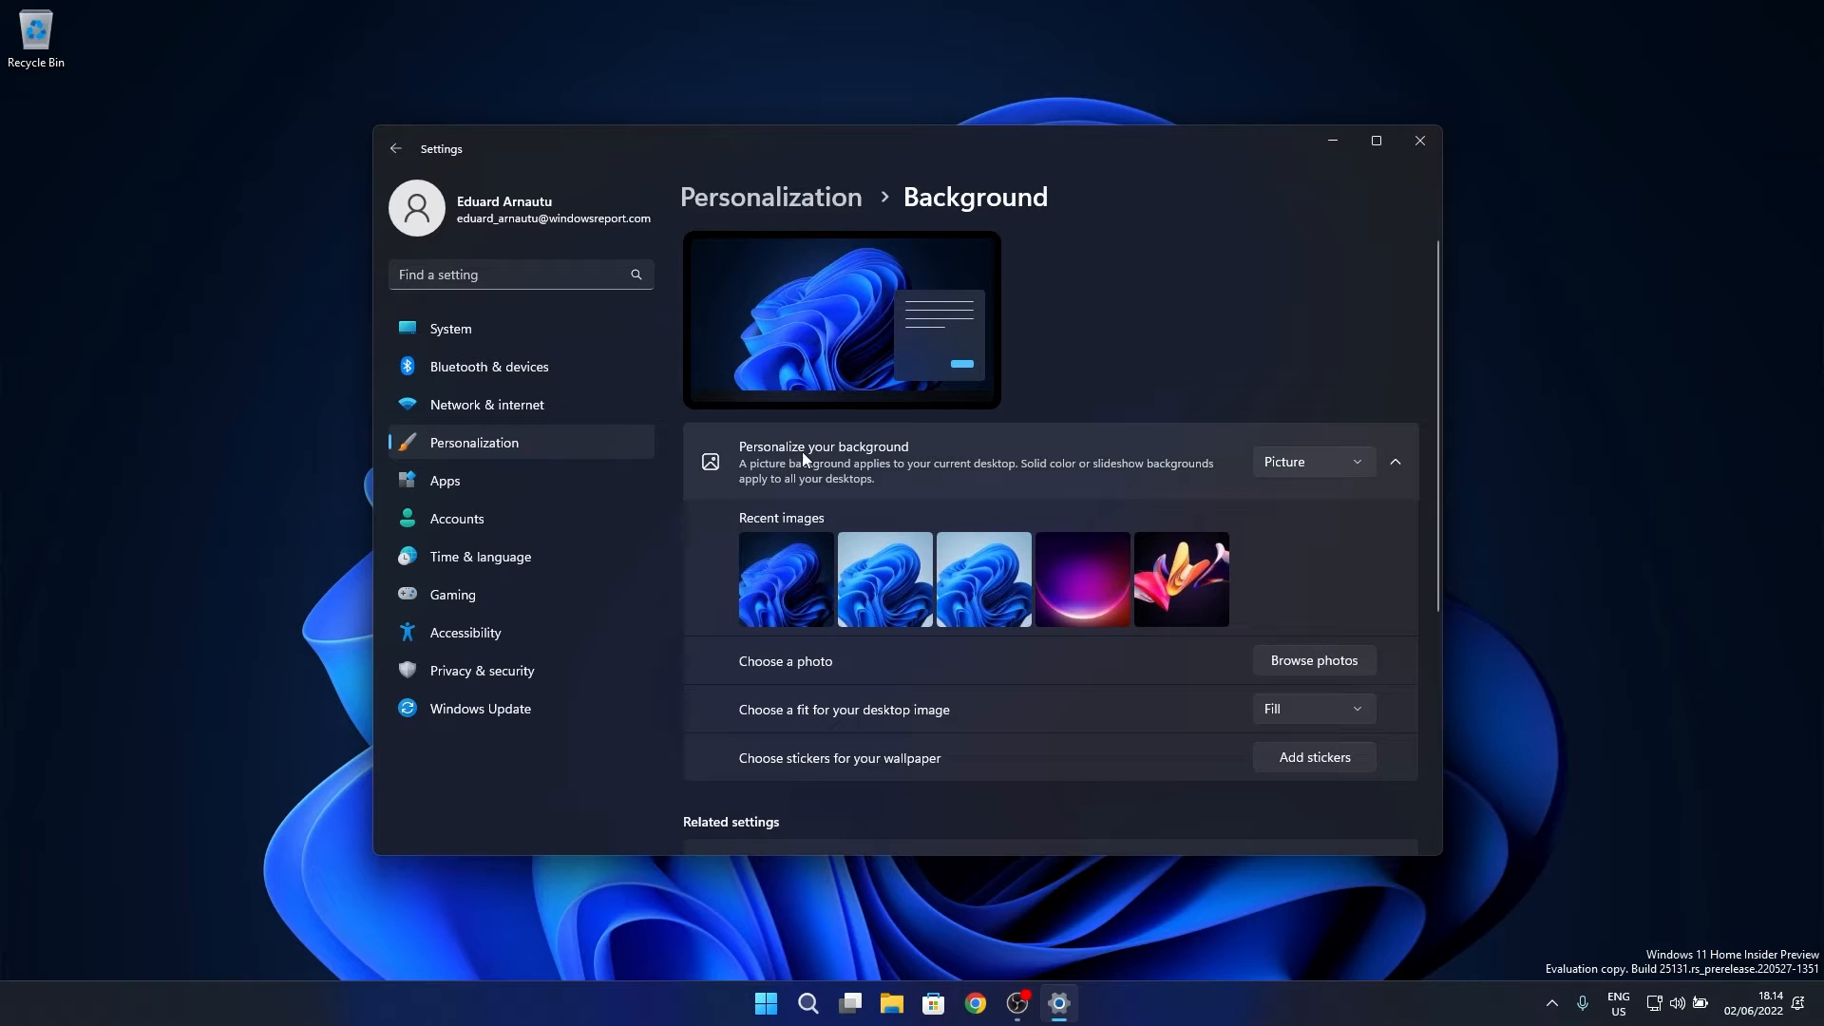
mouse_move(1360, 416)
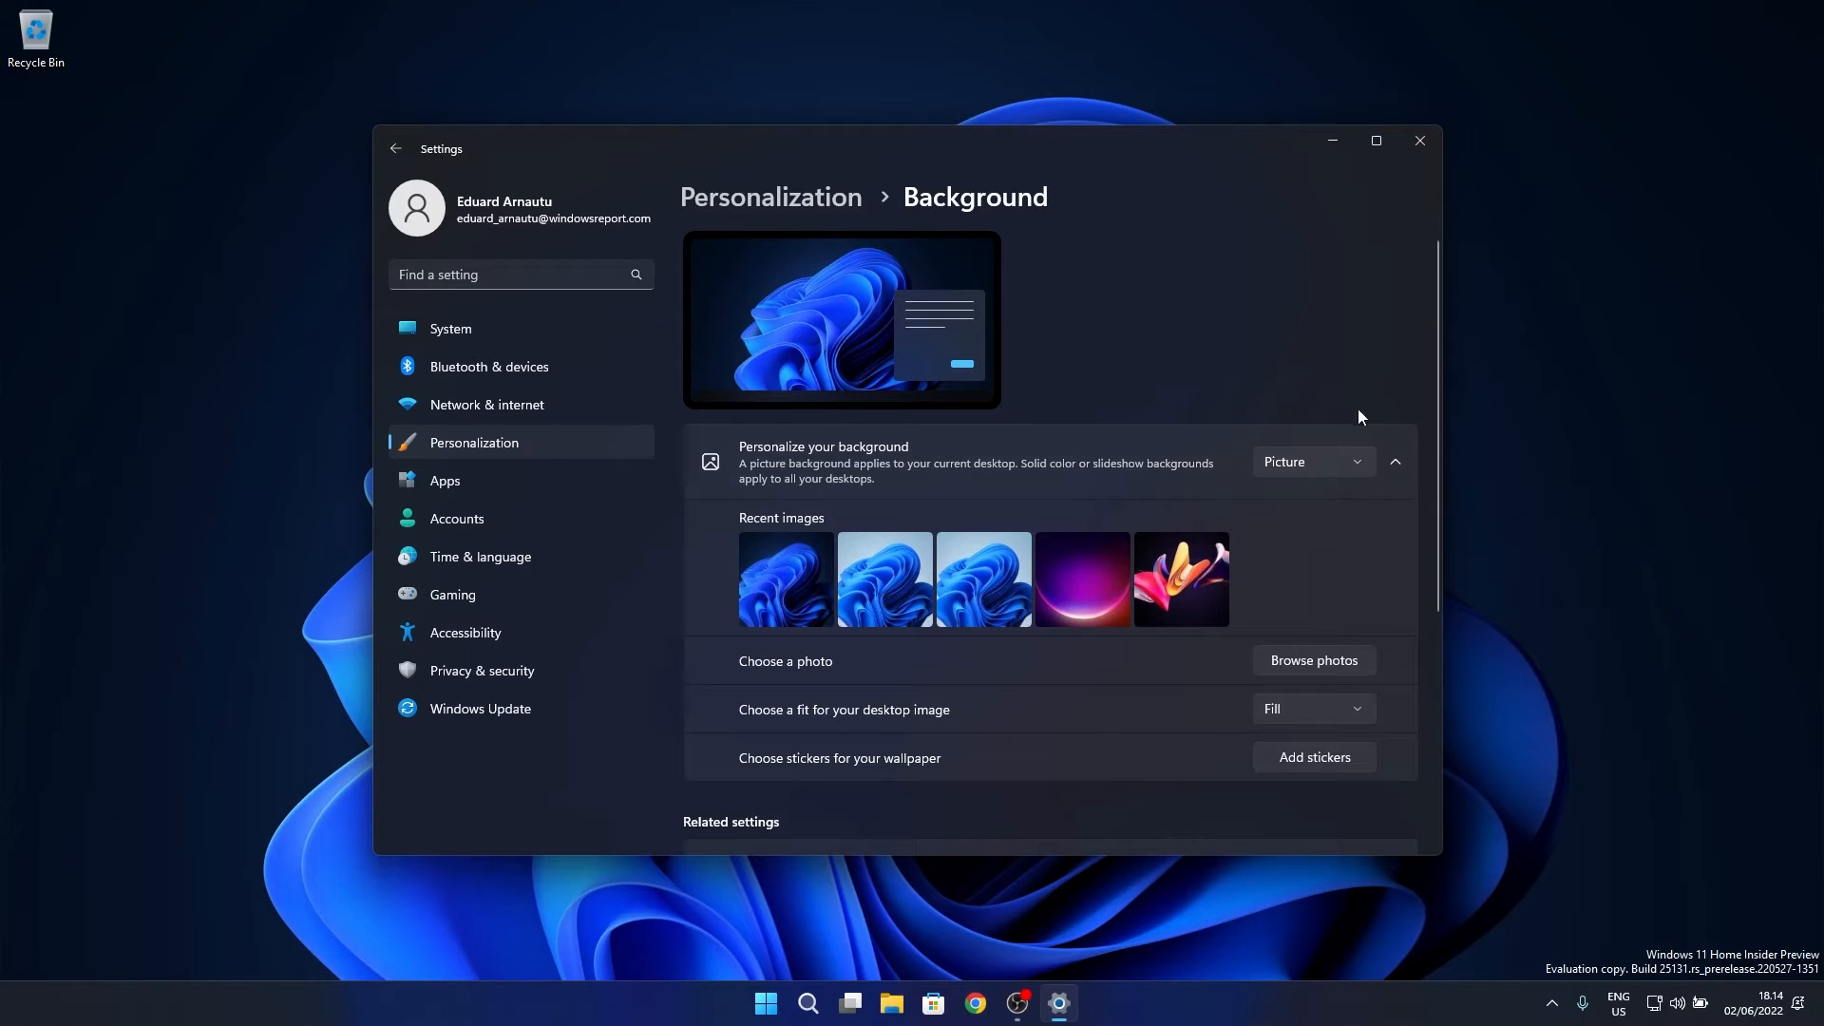
- Change Personalize your background from Picture to Windows spotlight
left_click(1313, 462)
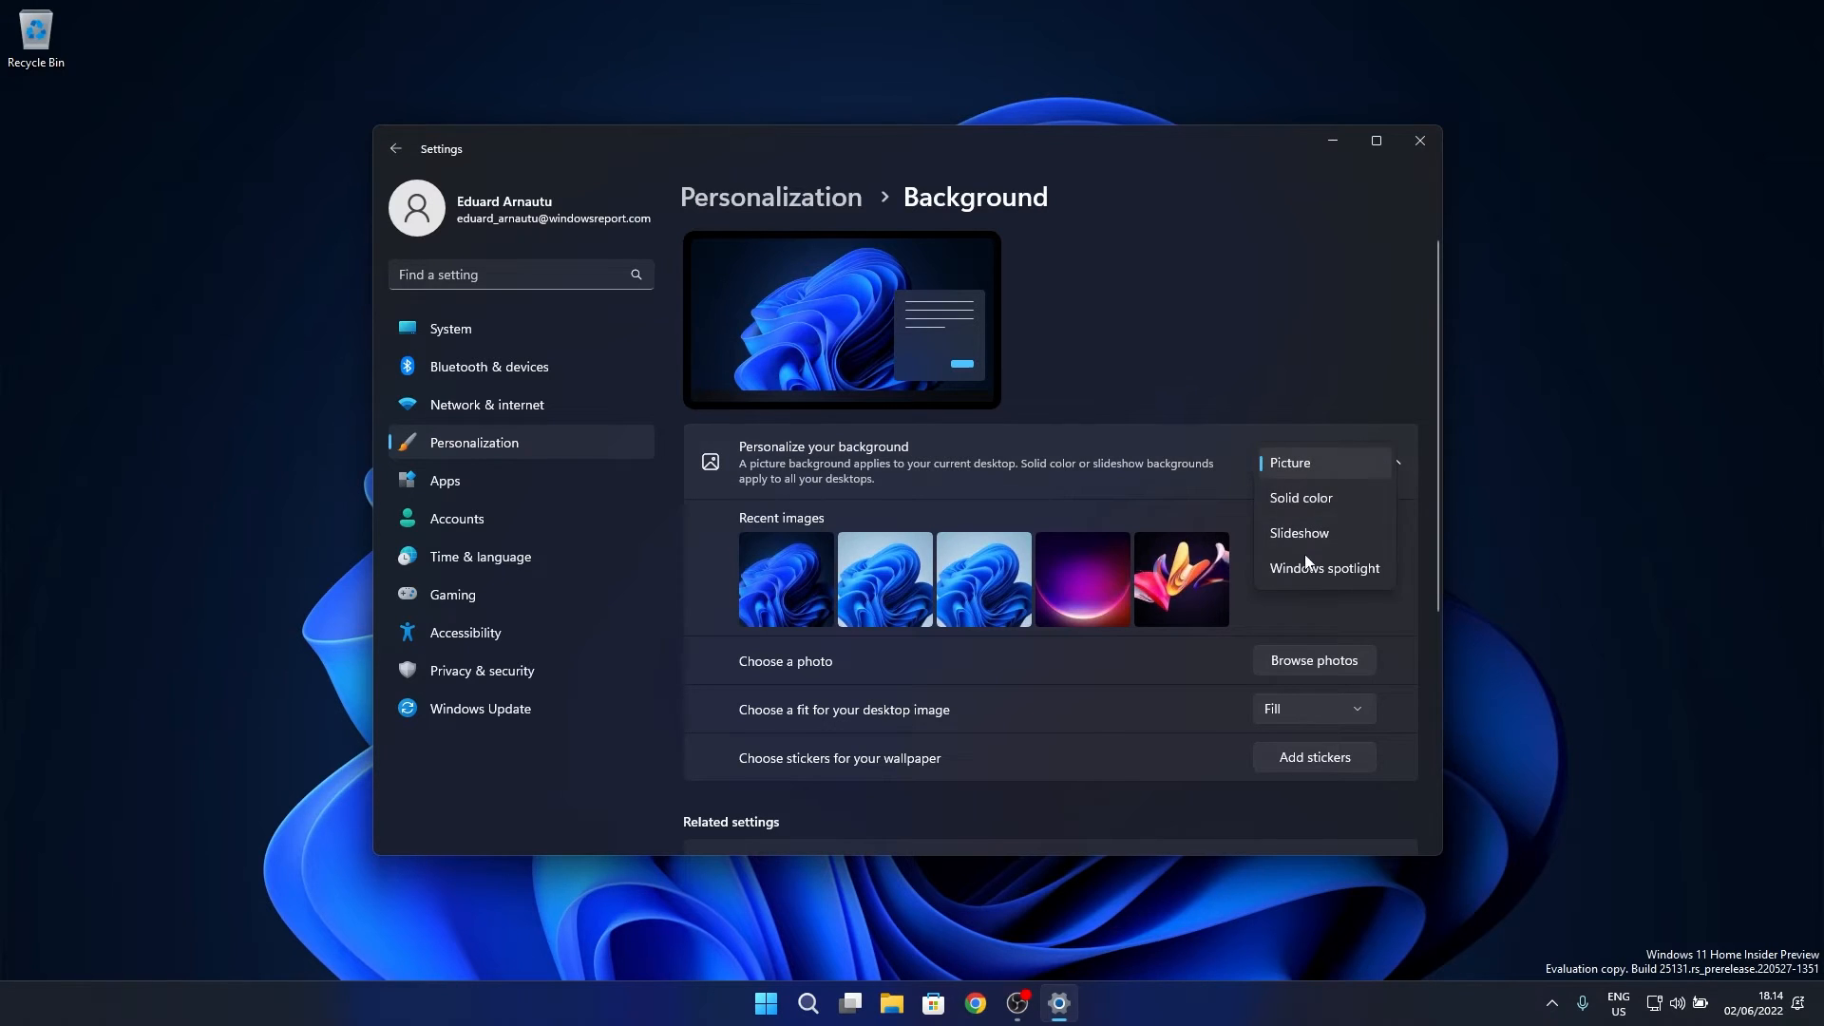
mouse_move(1304, 578)
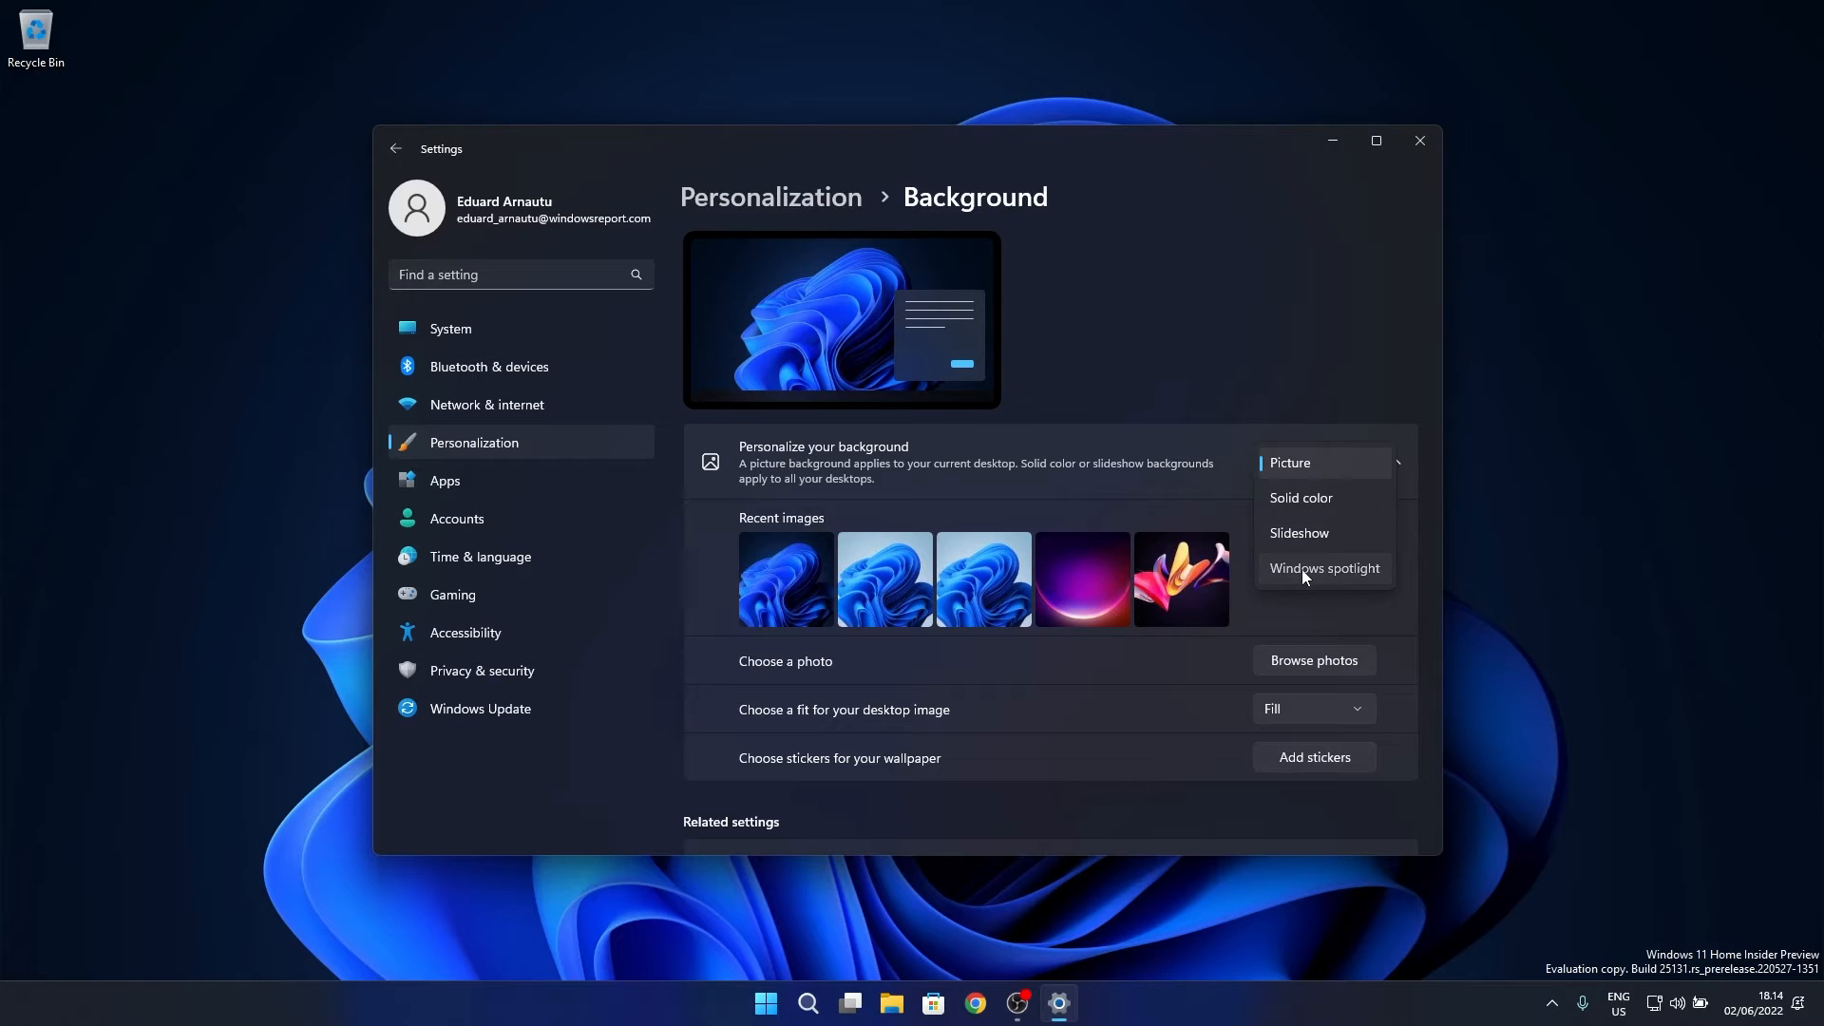
left_click(1324, 568)
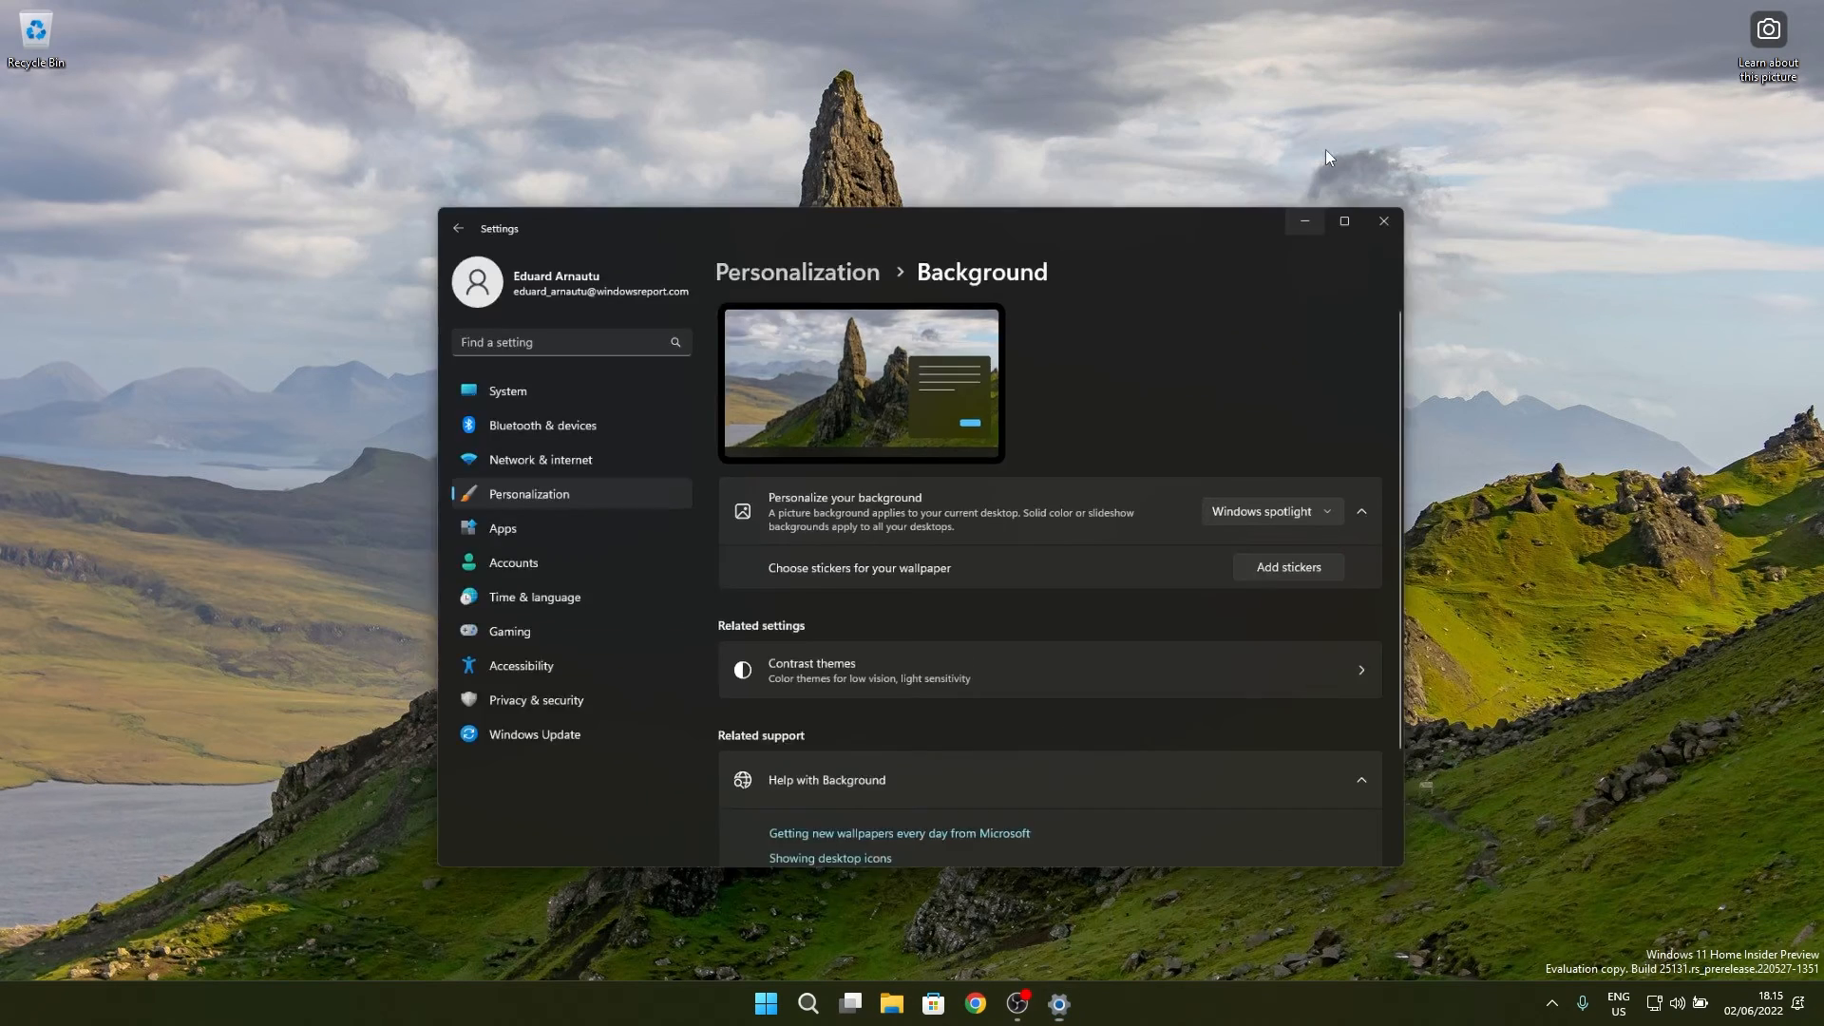
- Look up the spotlight photo via Learn about this picture, landing on Bing results for Old Man Of Storr
left_click(1384, 221)
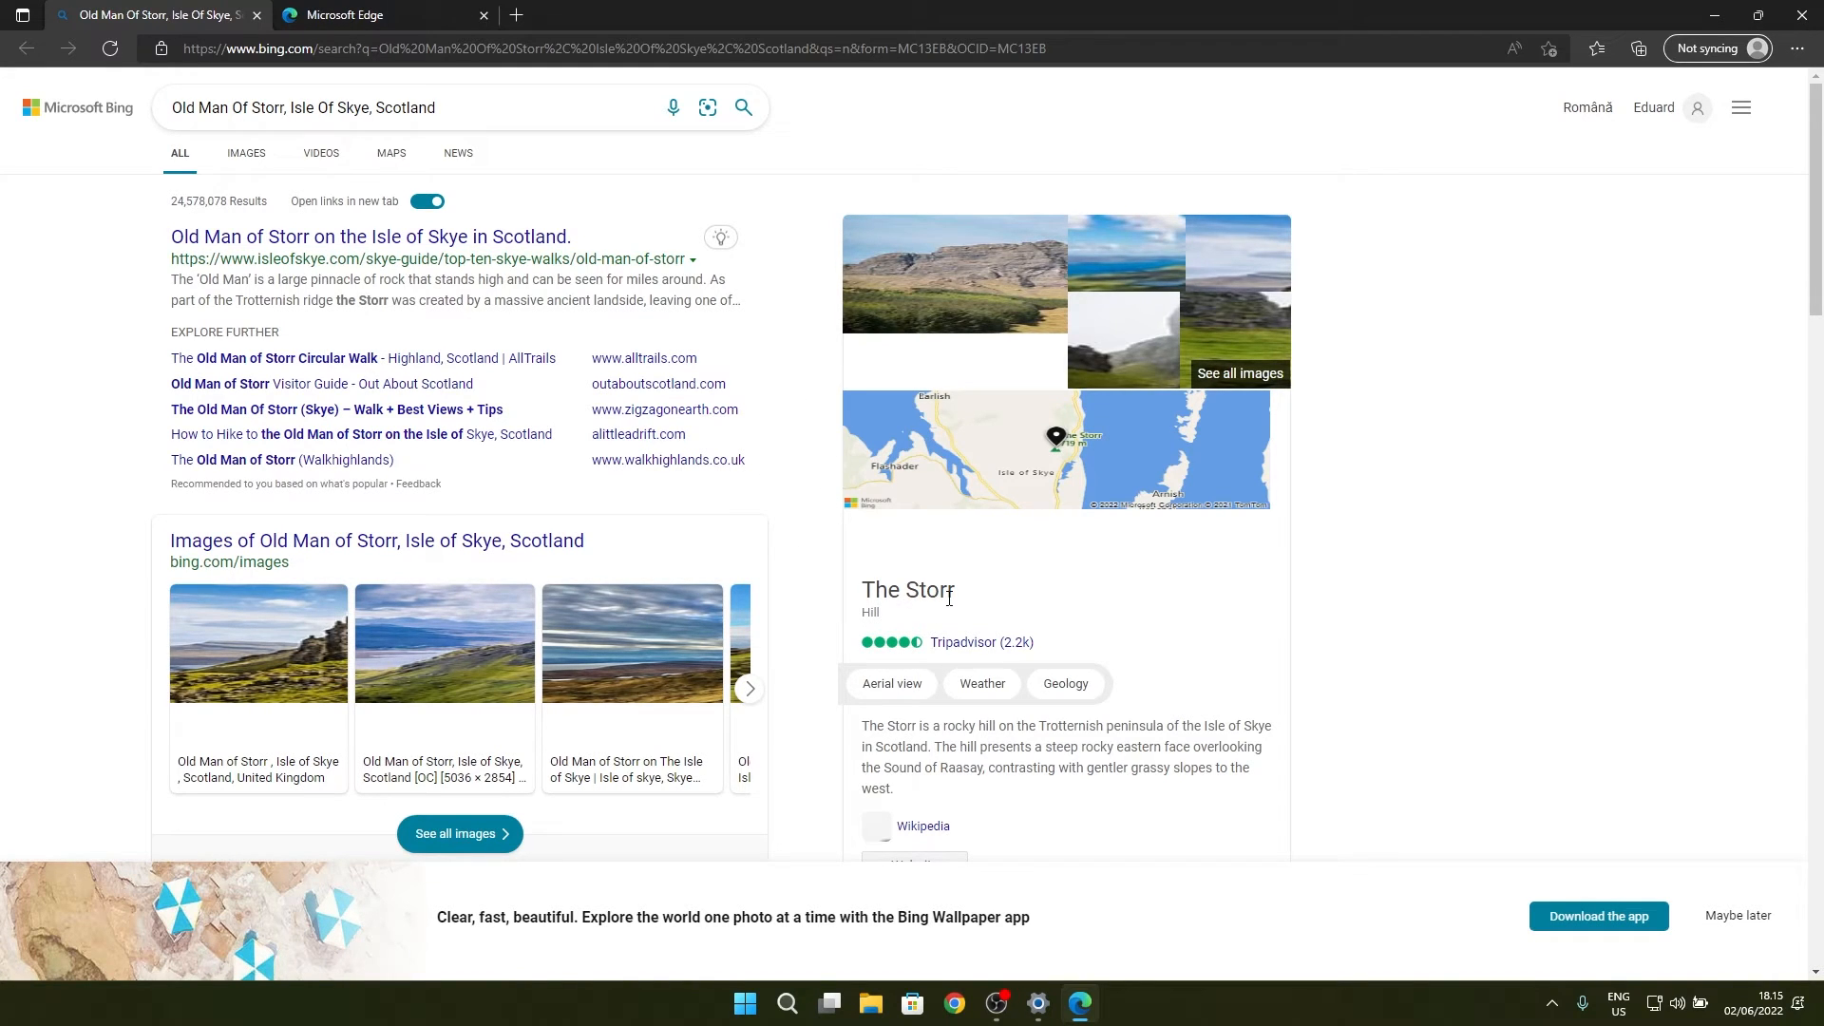
mouse_move(102, 323)
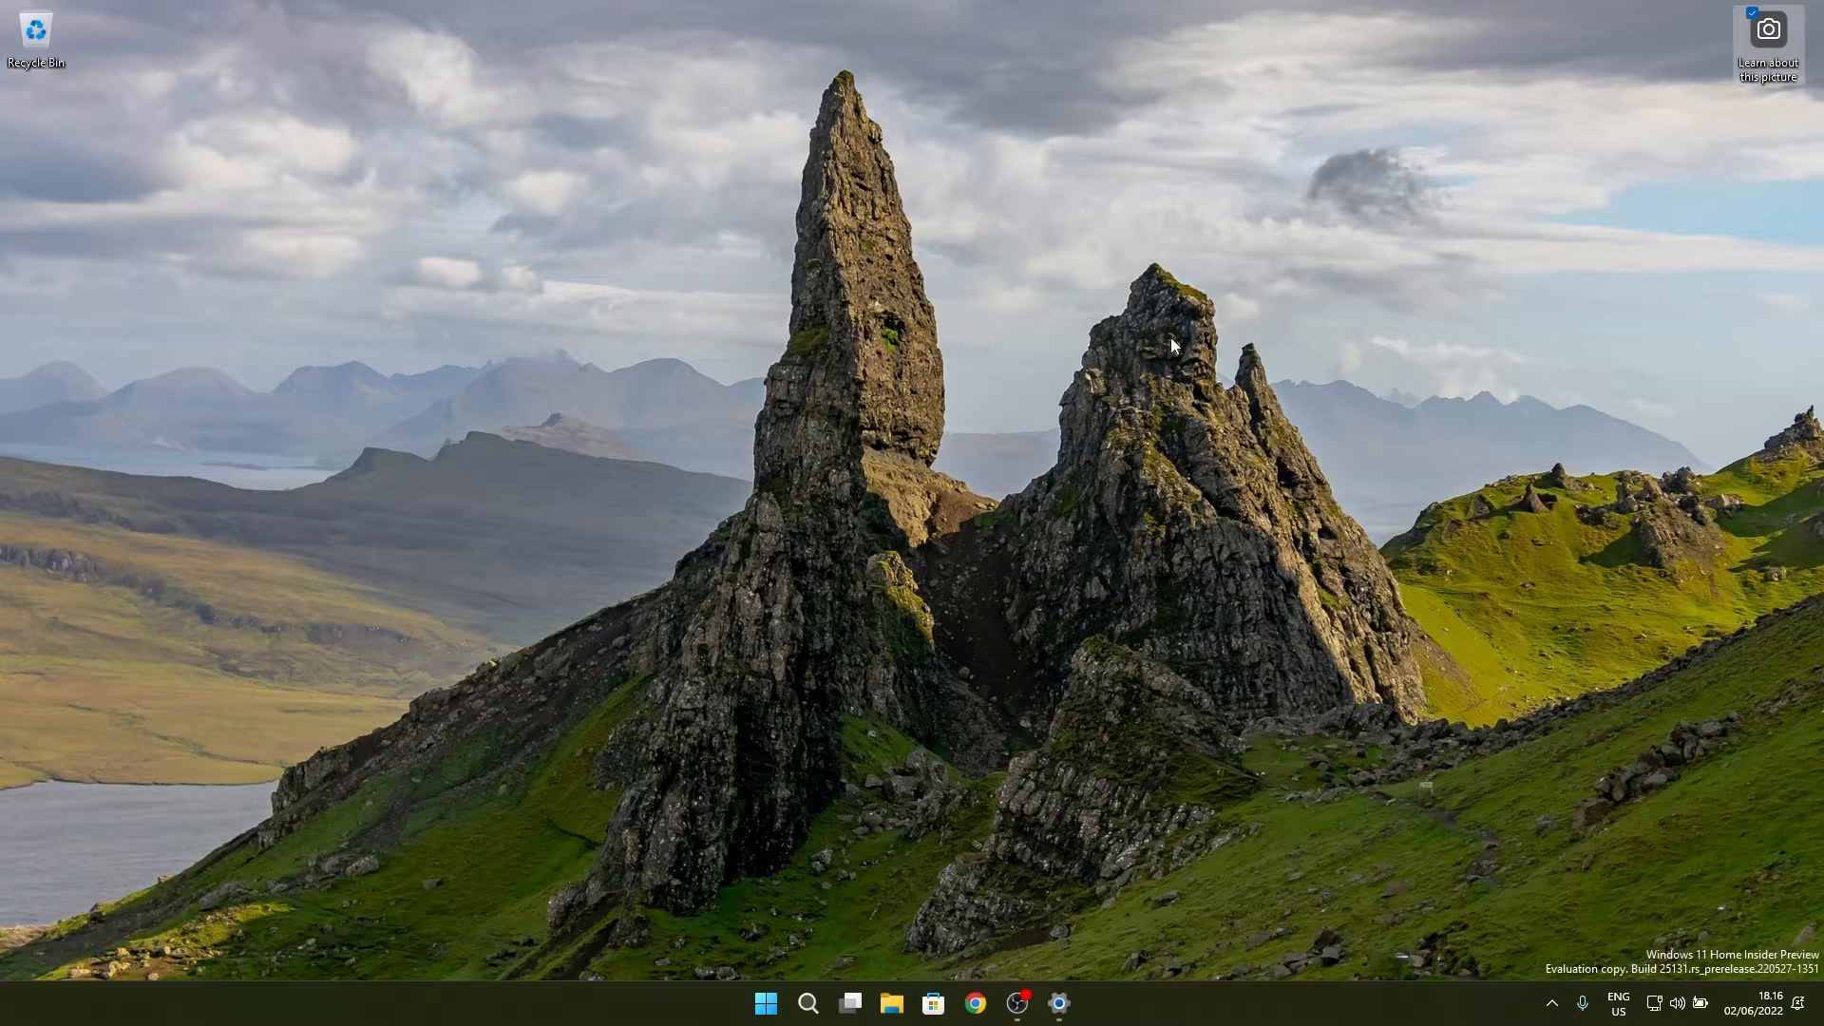
mouse_move(661, 332)
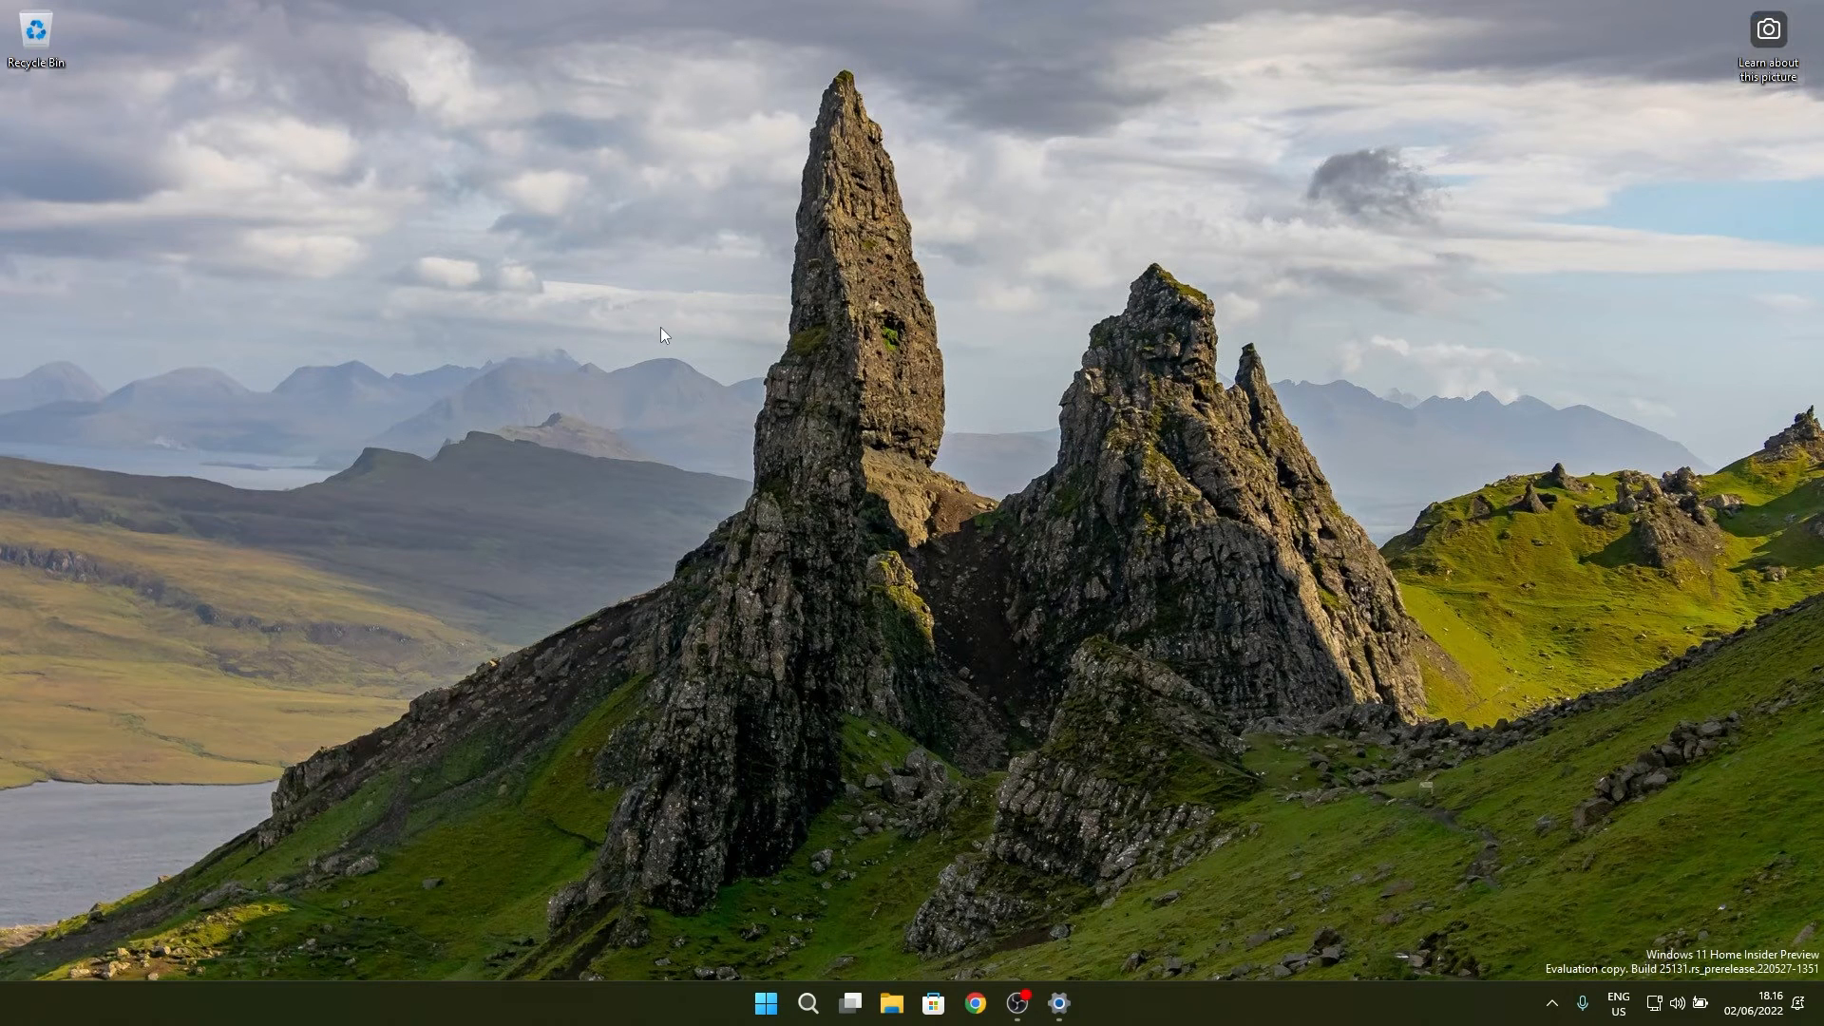
- Return to the Background page from the desktop's context menu, with Windows spotlight still selected
right_click(546, 534)
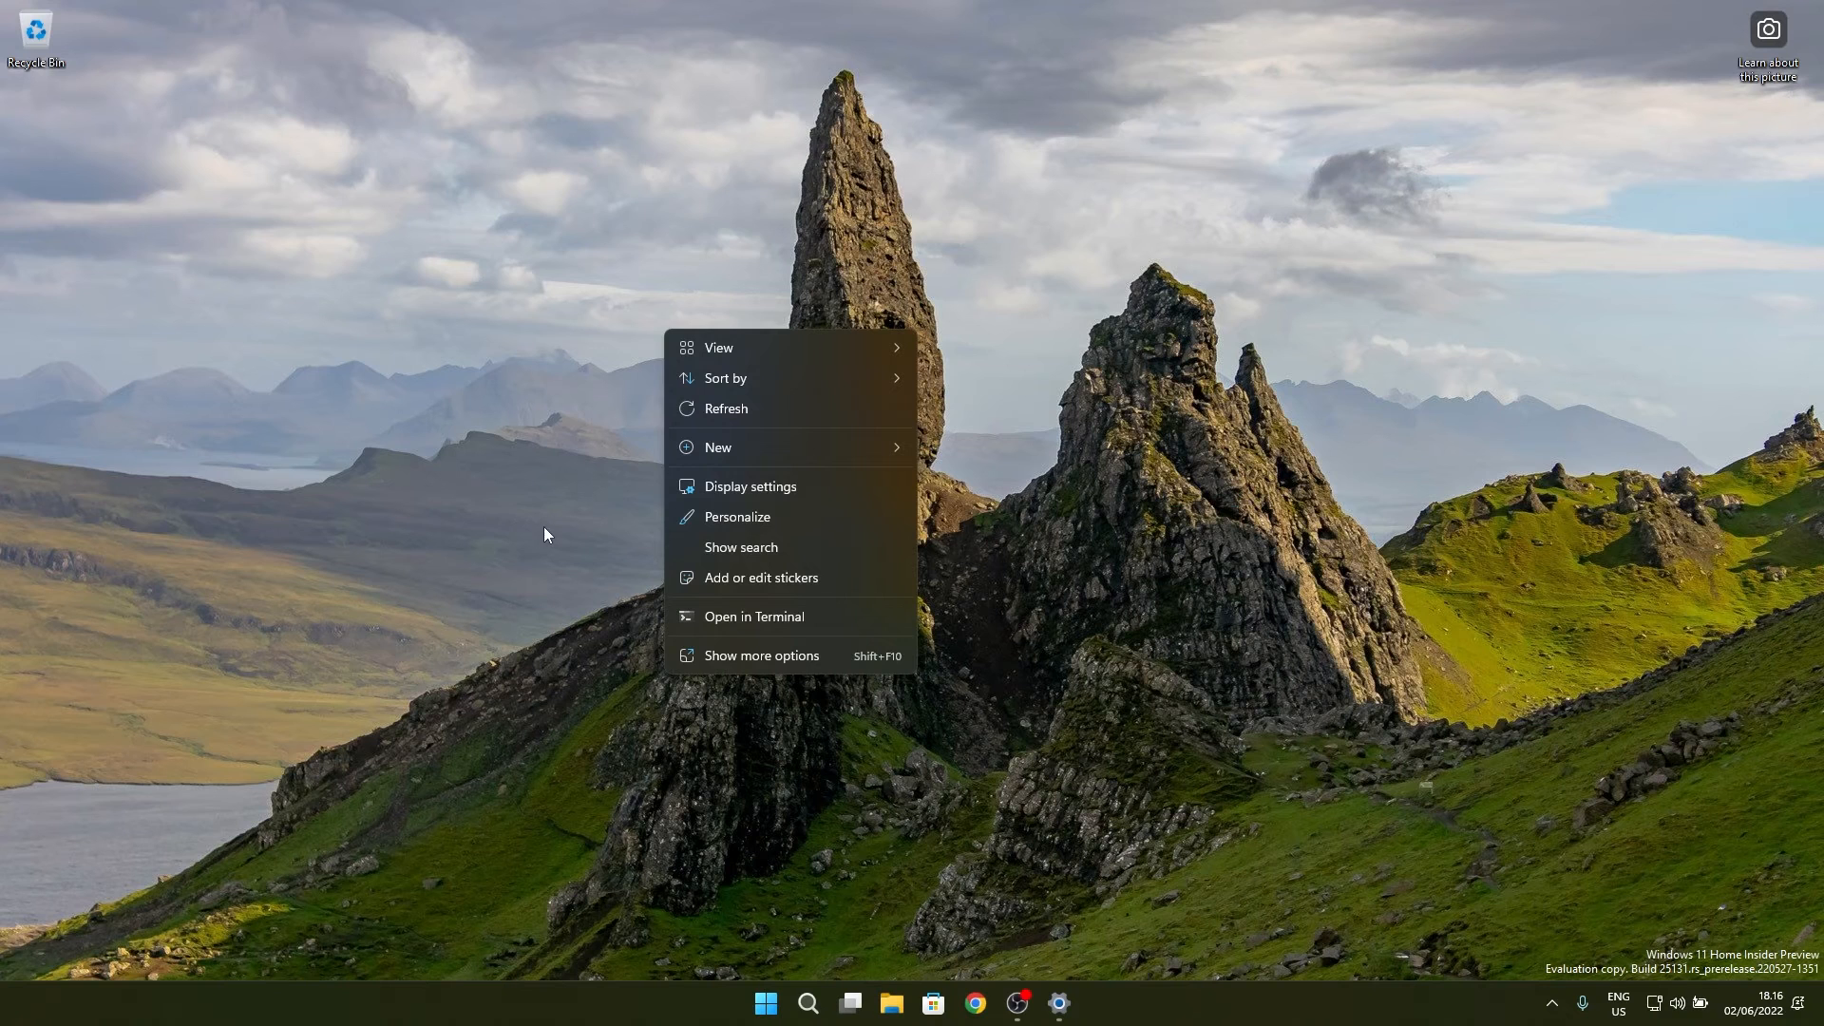
left_click(738, 517)
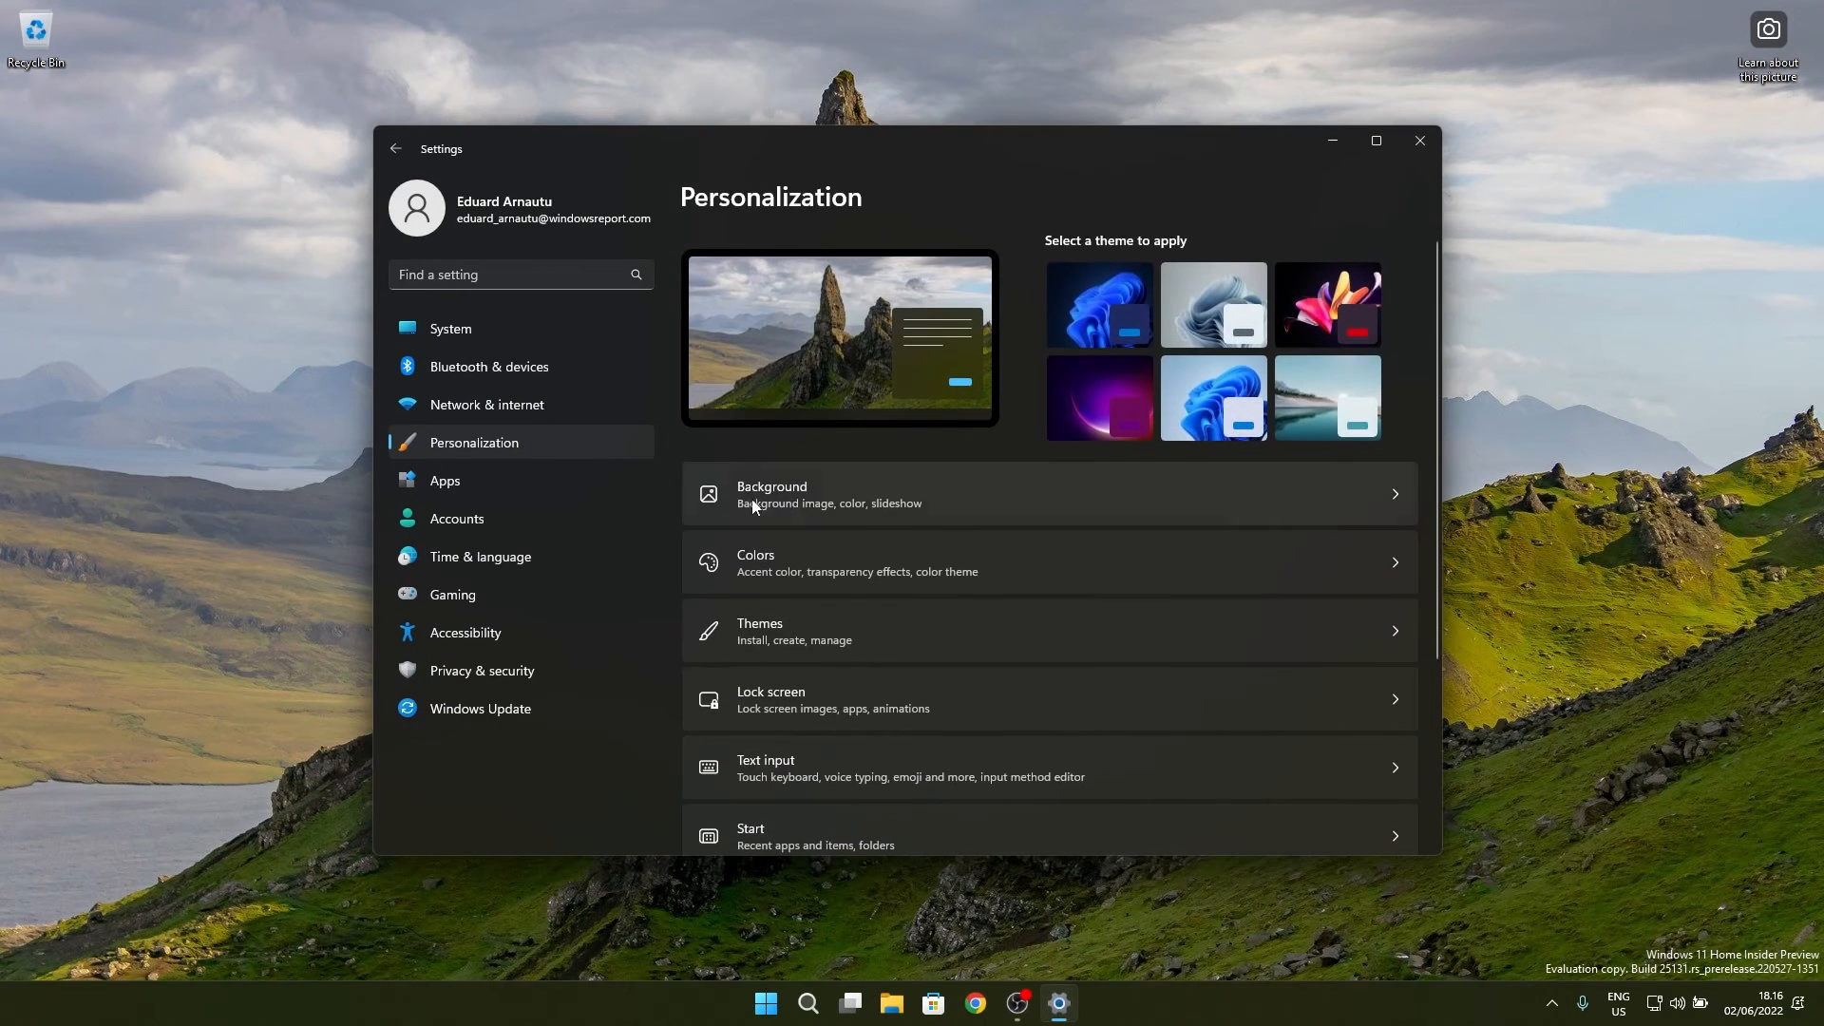
left_click(772, 494)
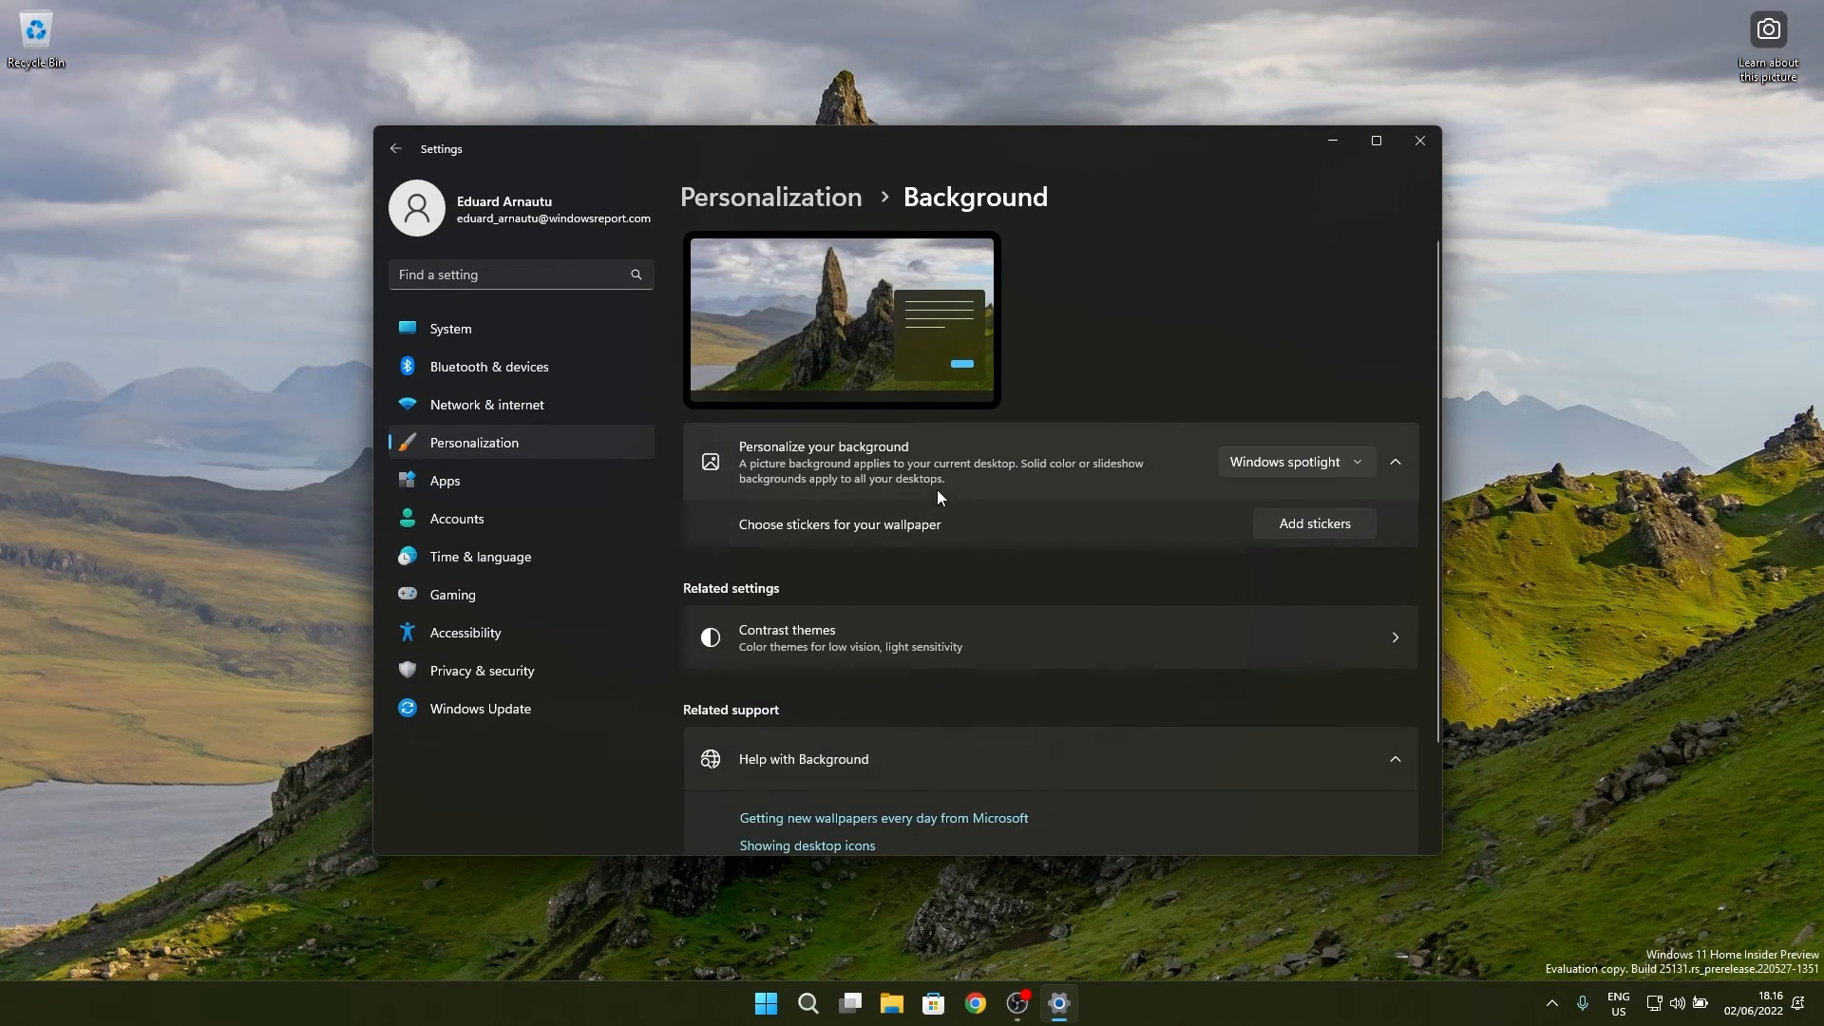
mouse_move(1114, 464)
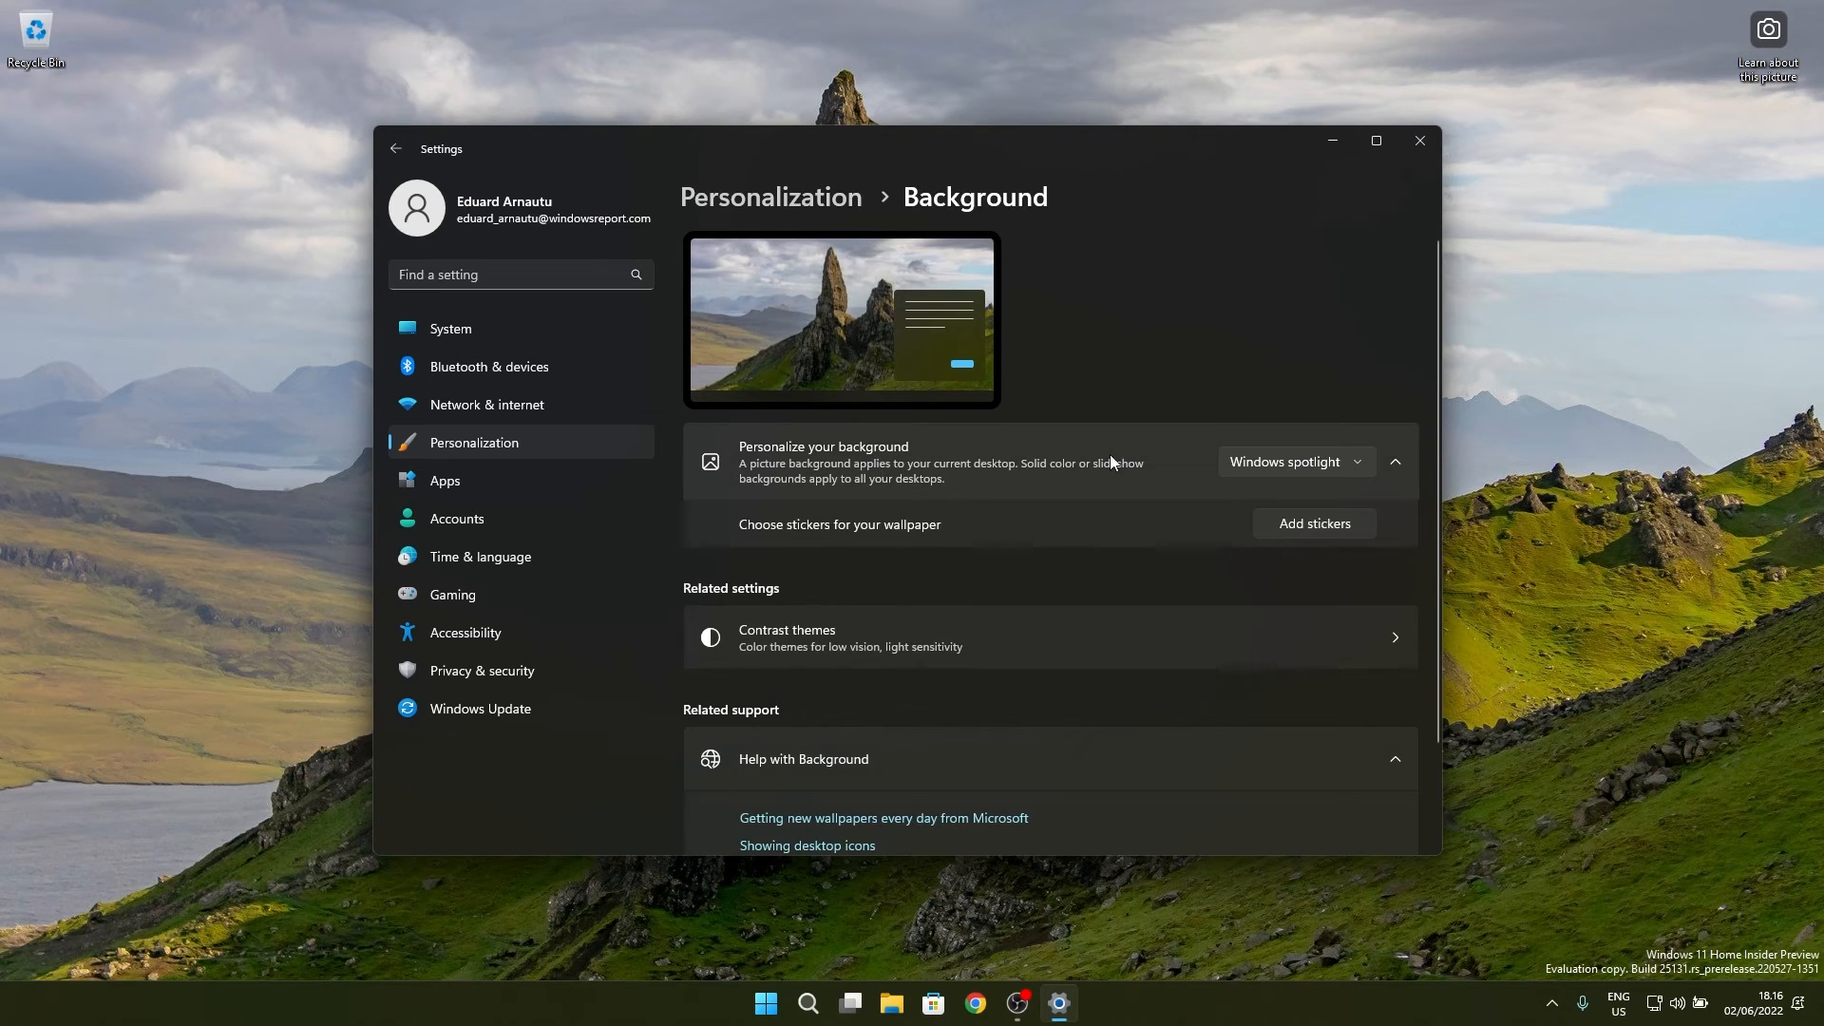
- Set Personalize your background back to Picture and close Settings
left_click(1296, 462)
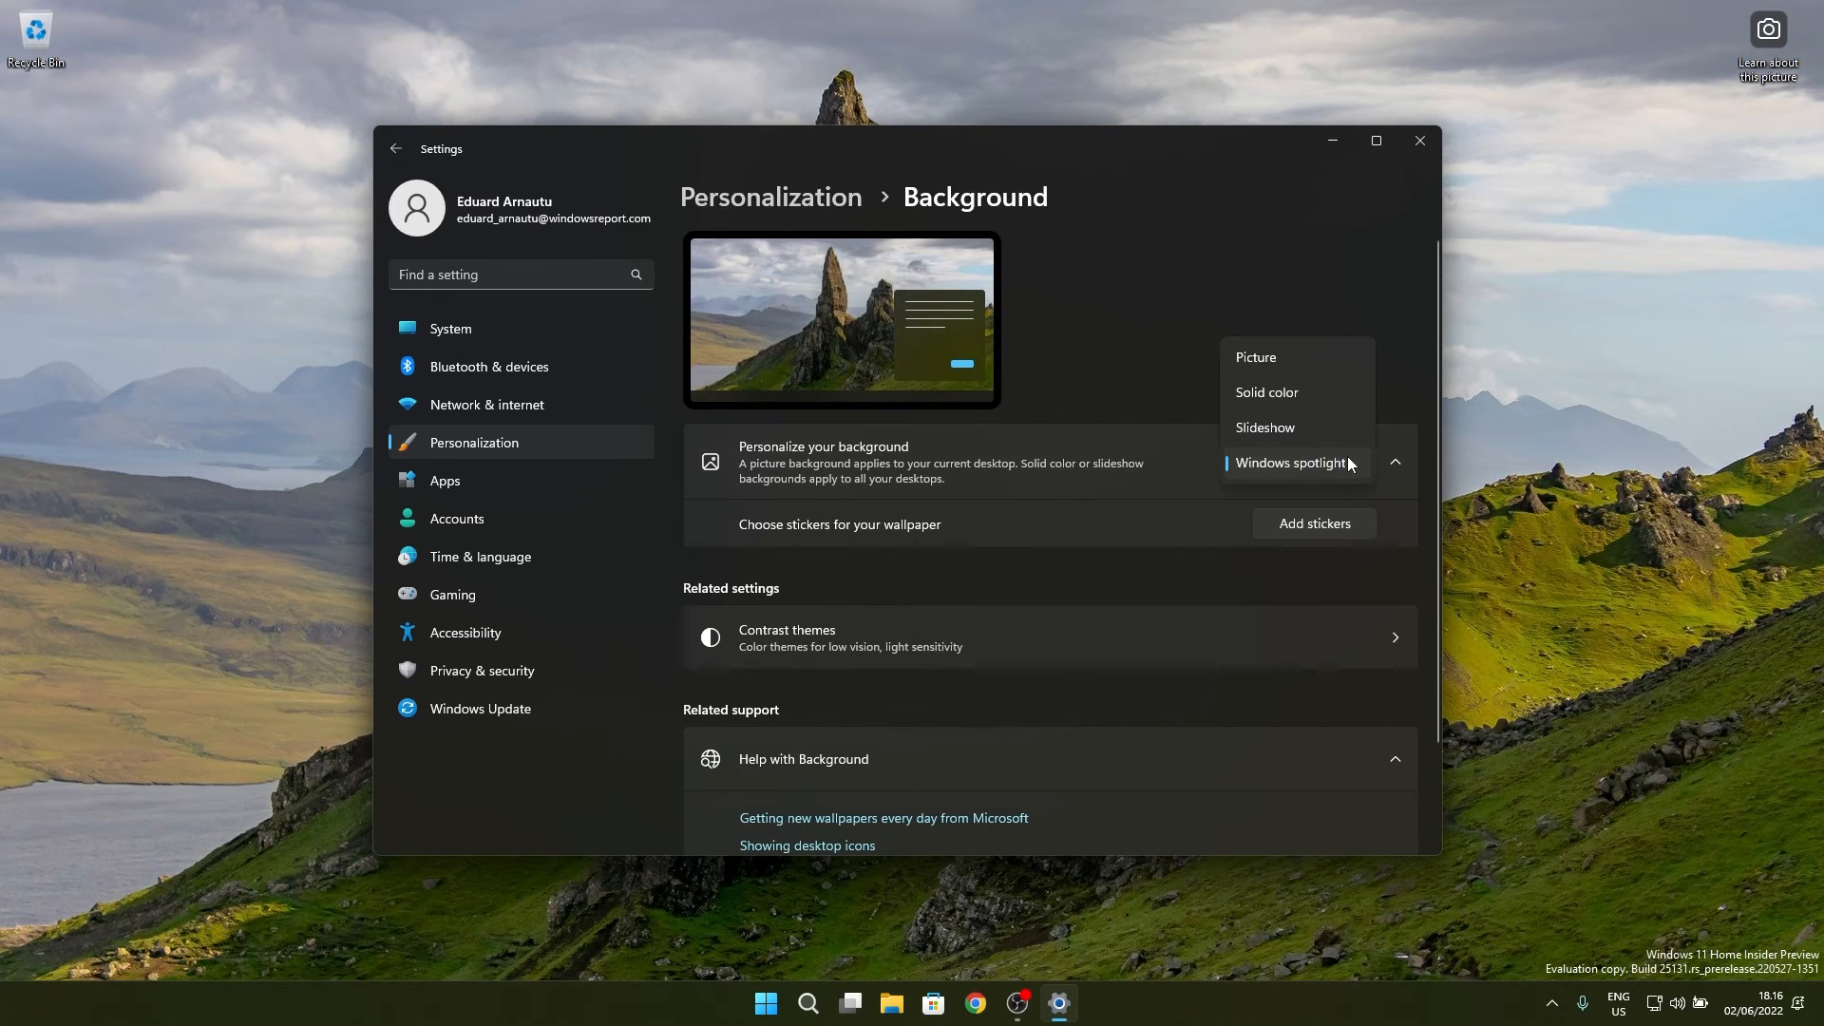
mouse_move(1277, 391)
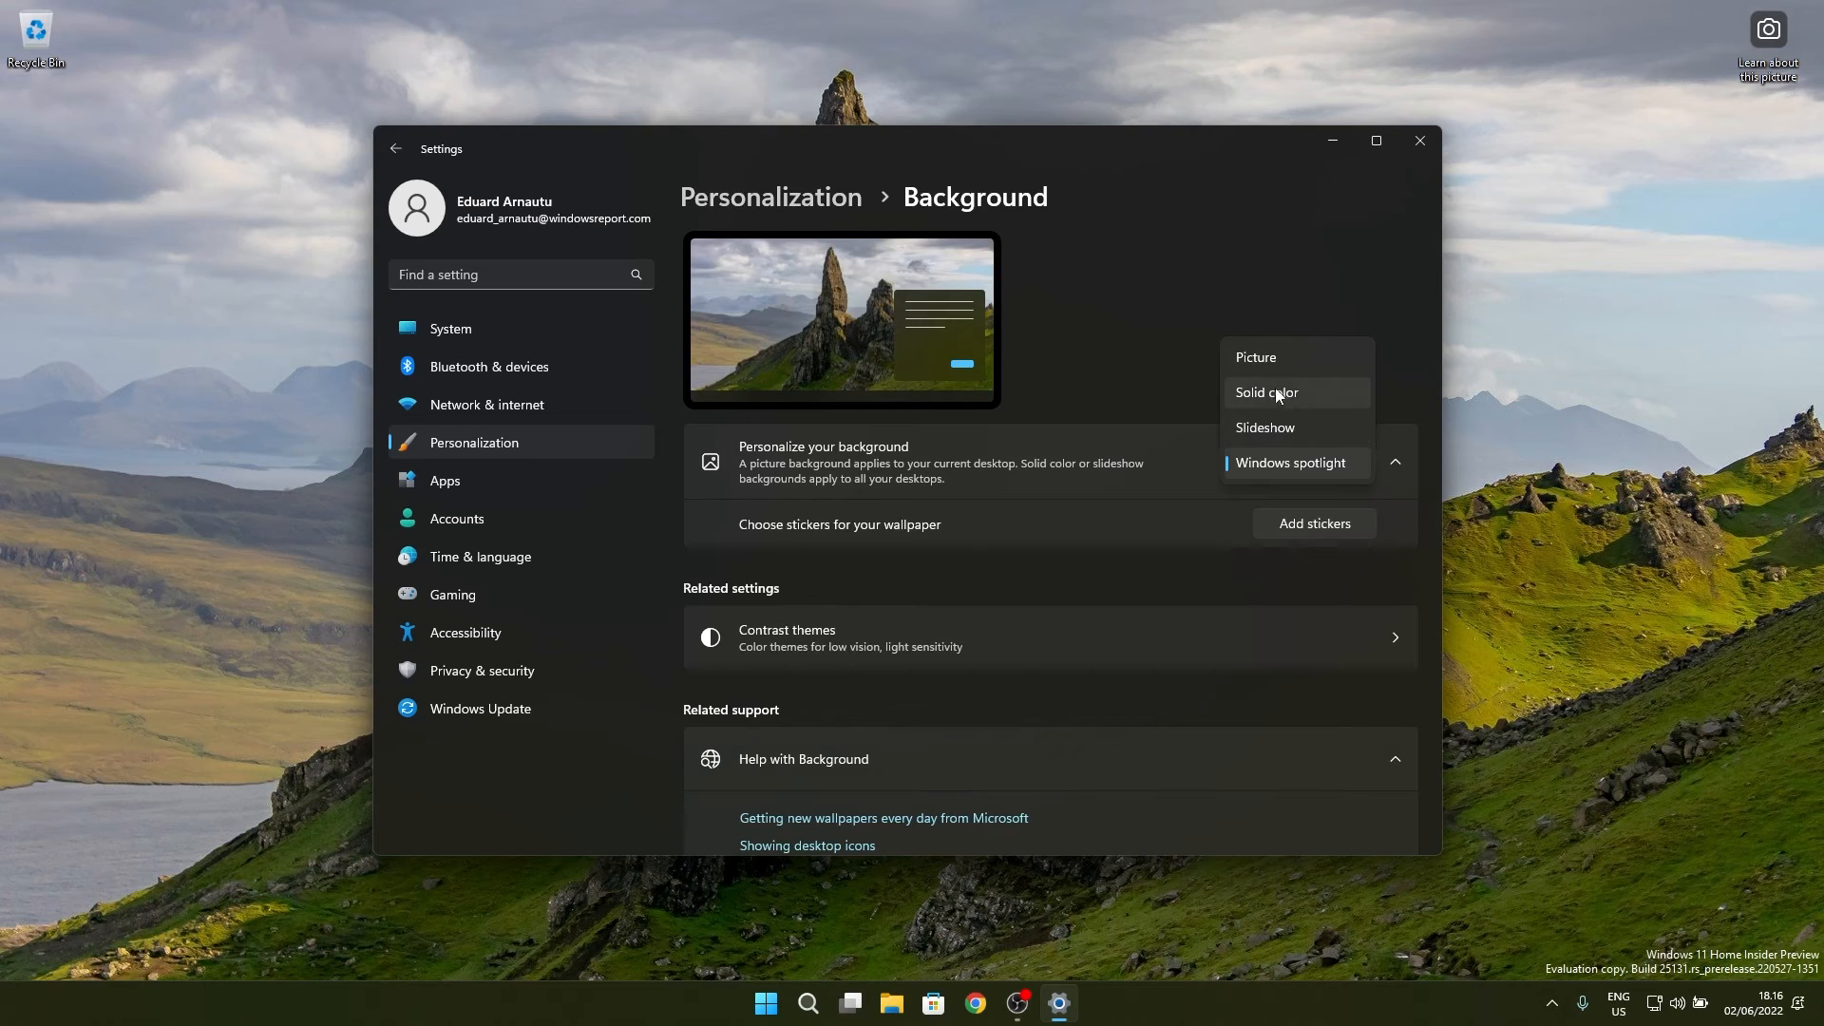
mouse_move(1281, 377)
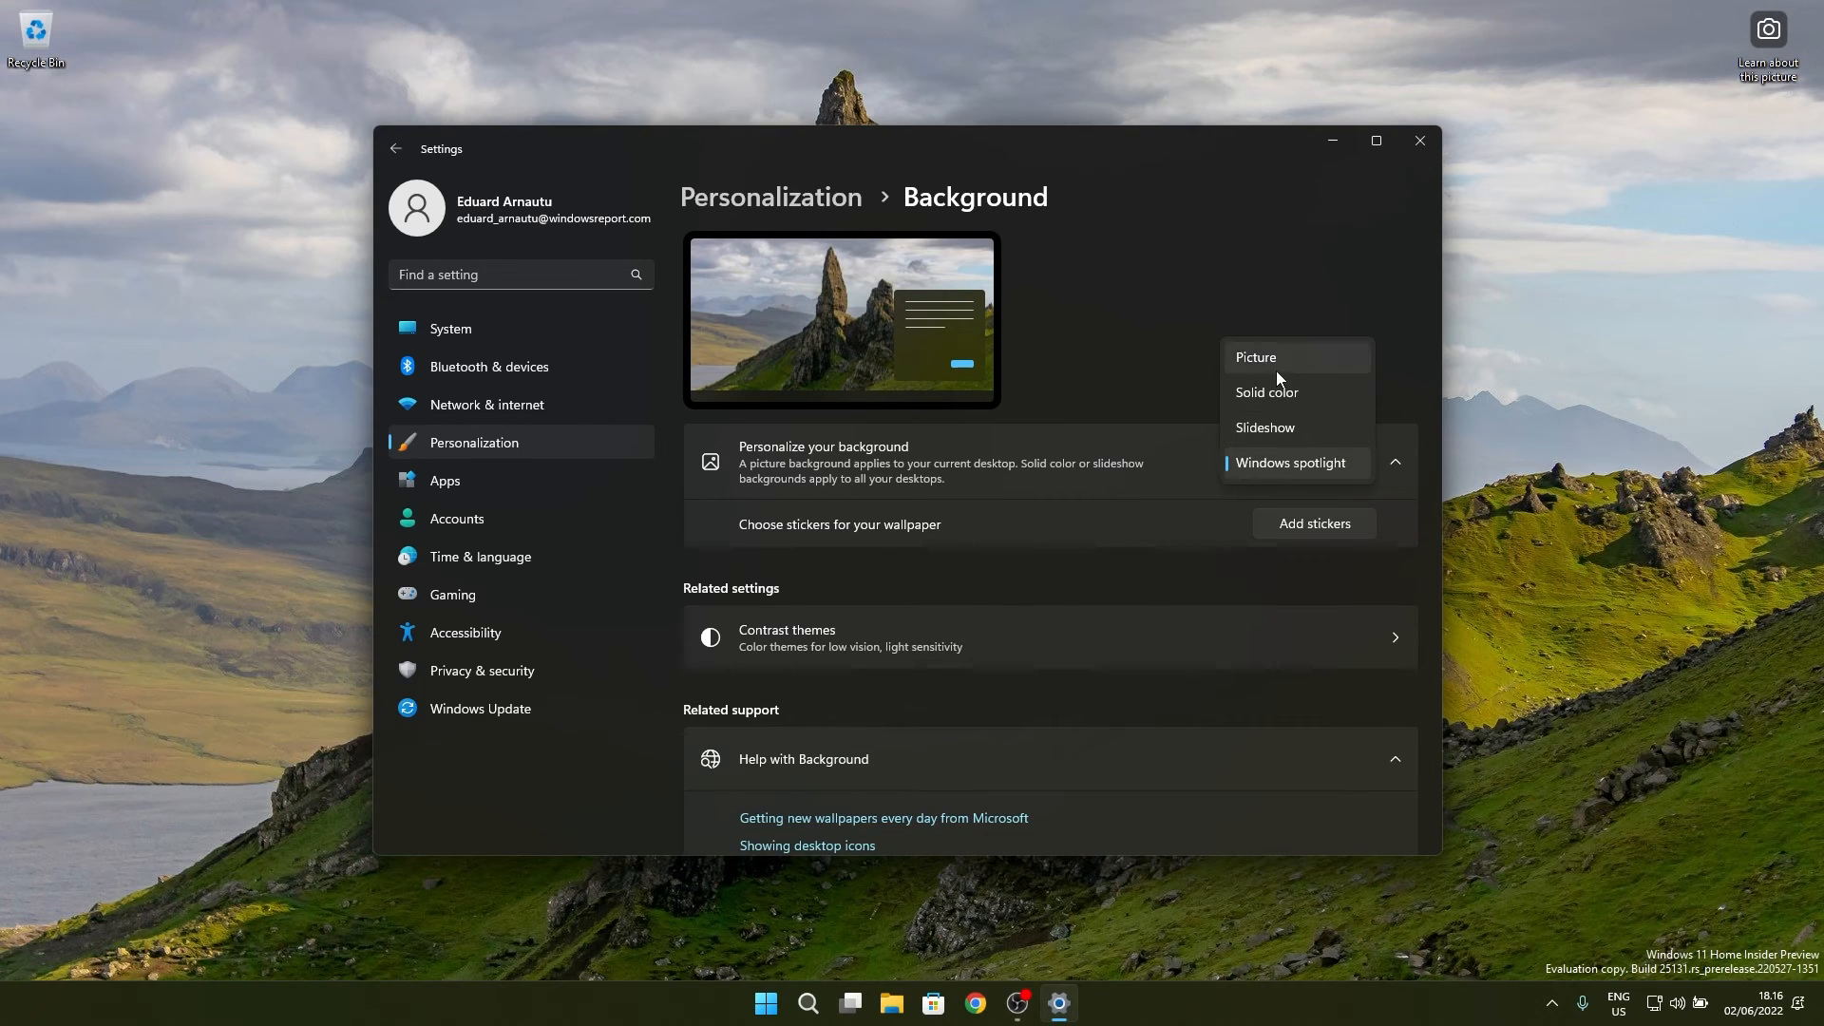
mouse_move(1281, 437)
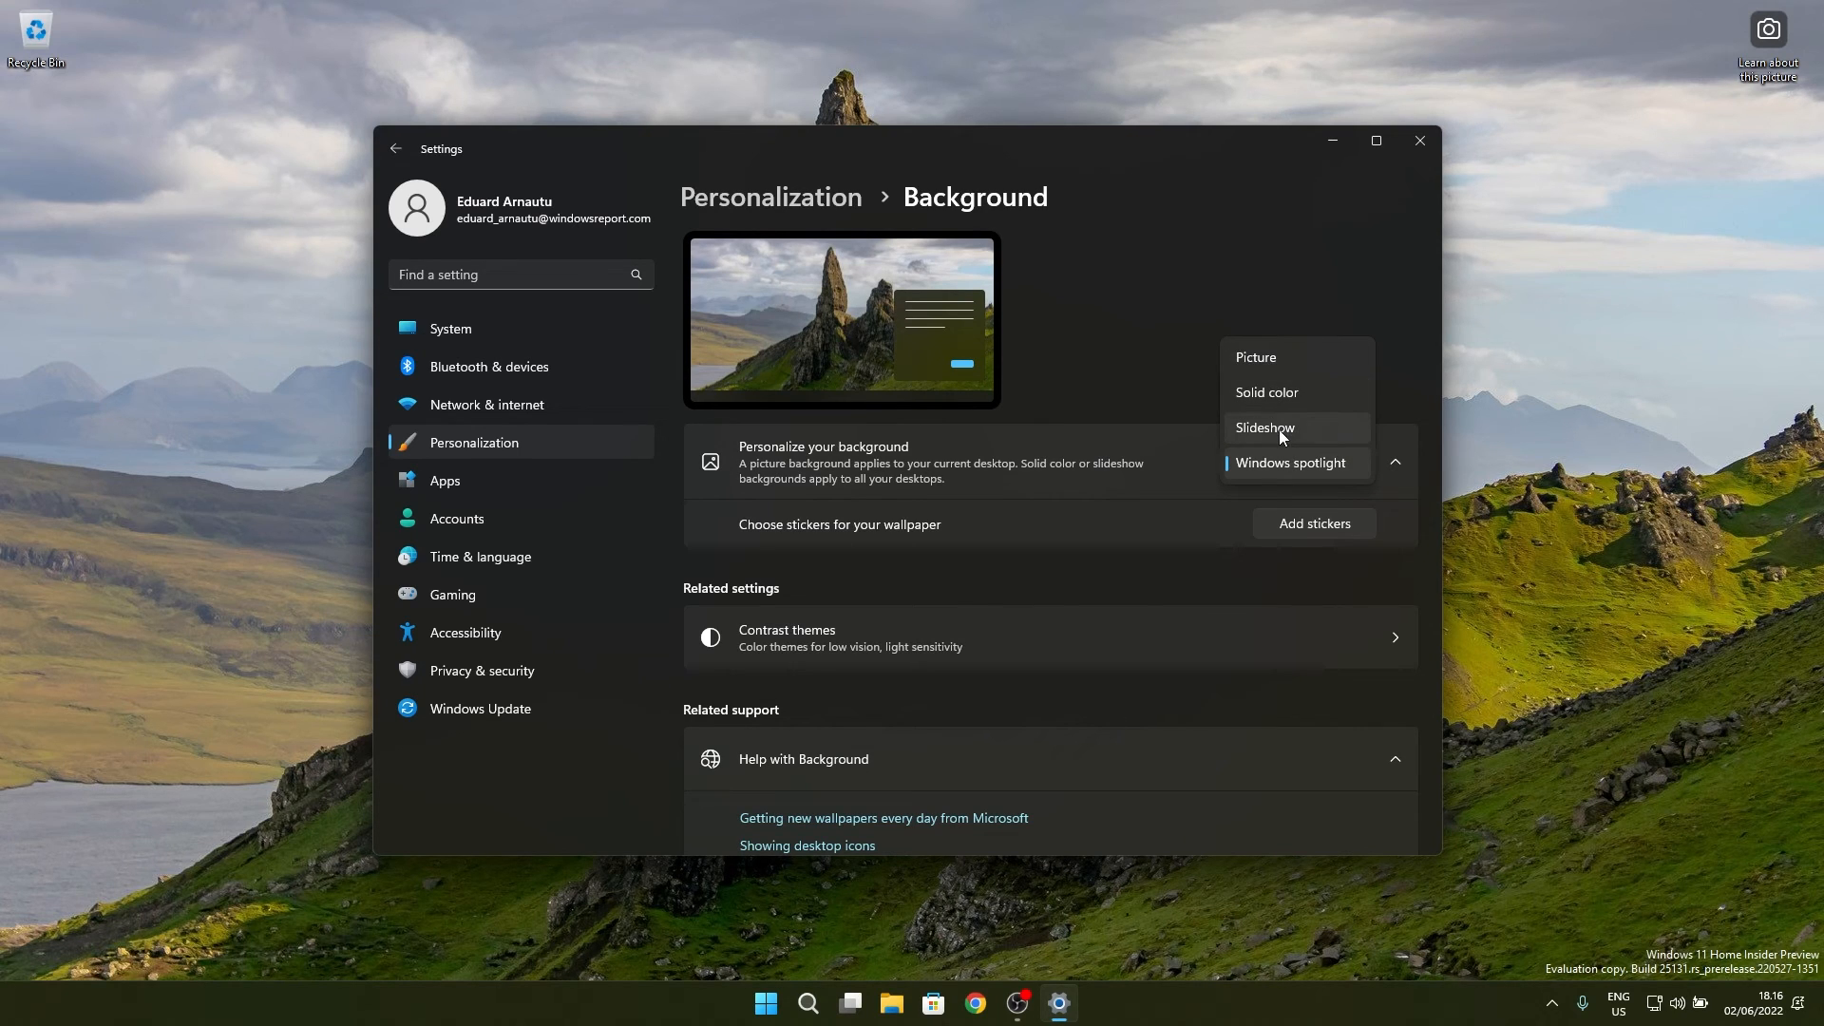
left_click(1256, 357)
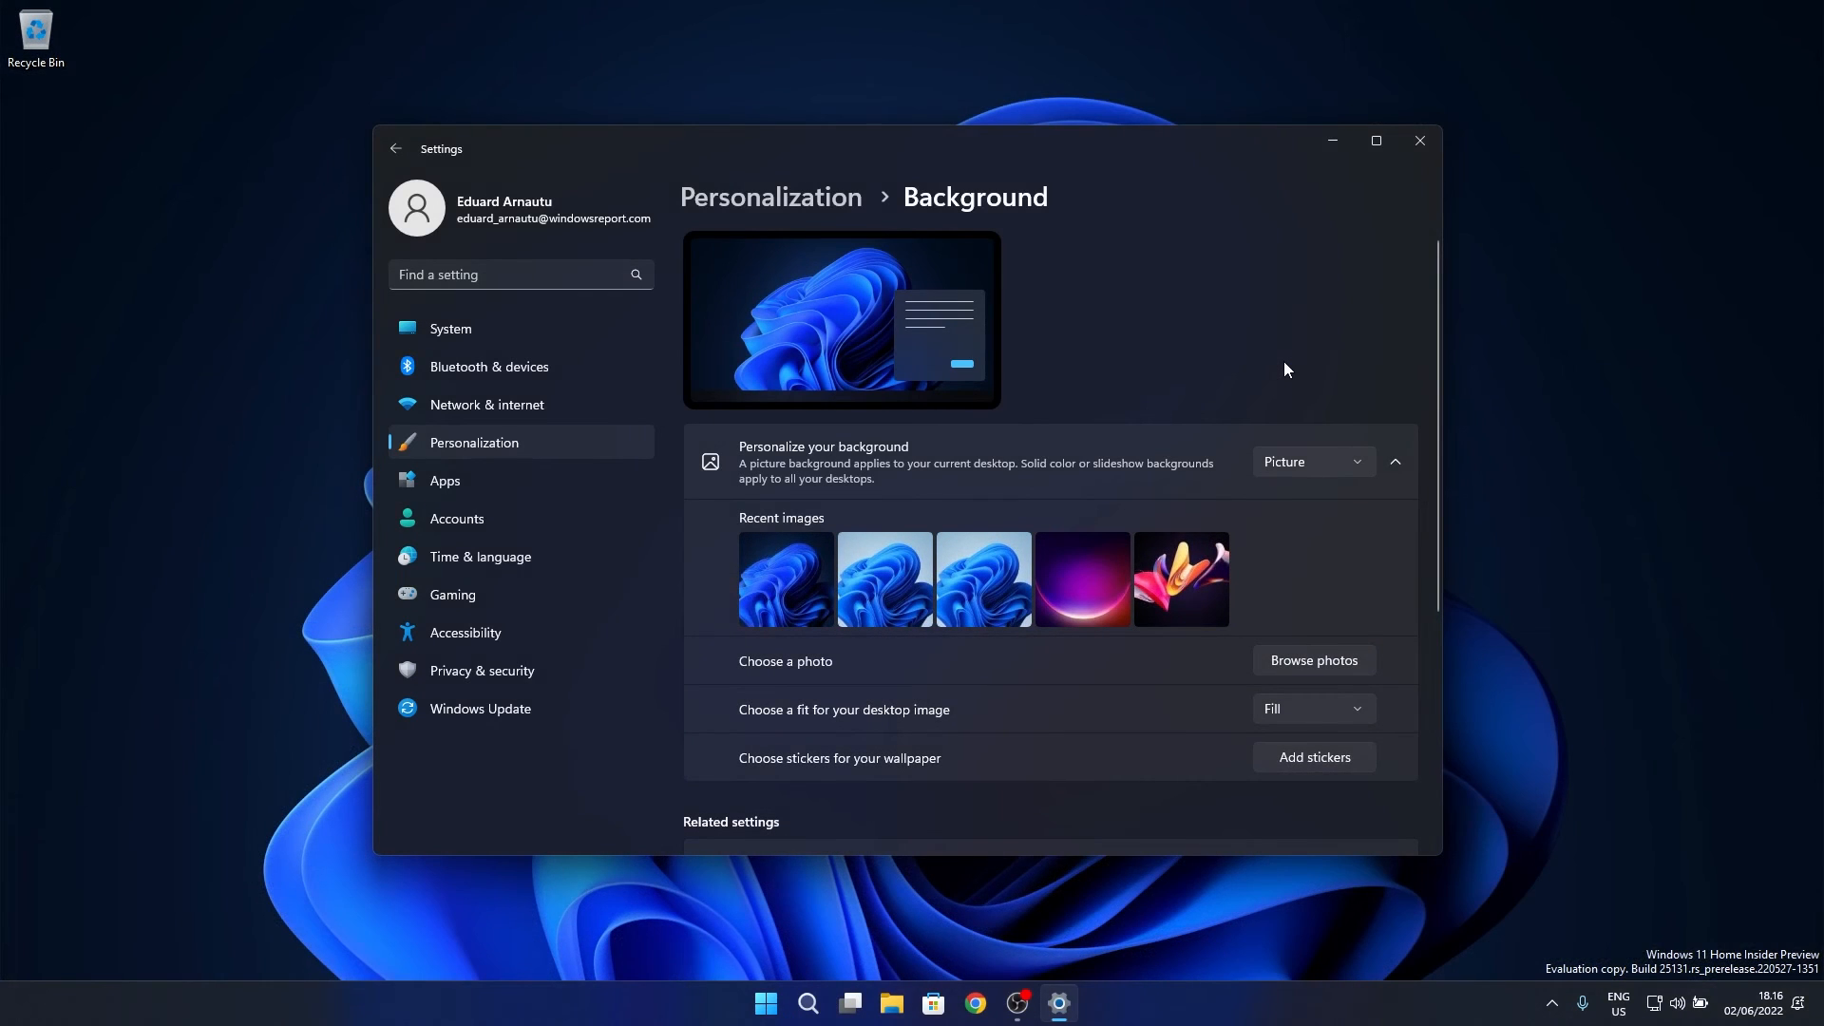
mouse_move(1421, 141)
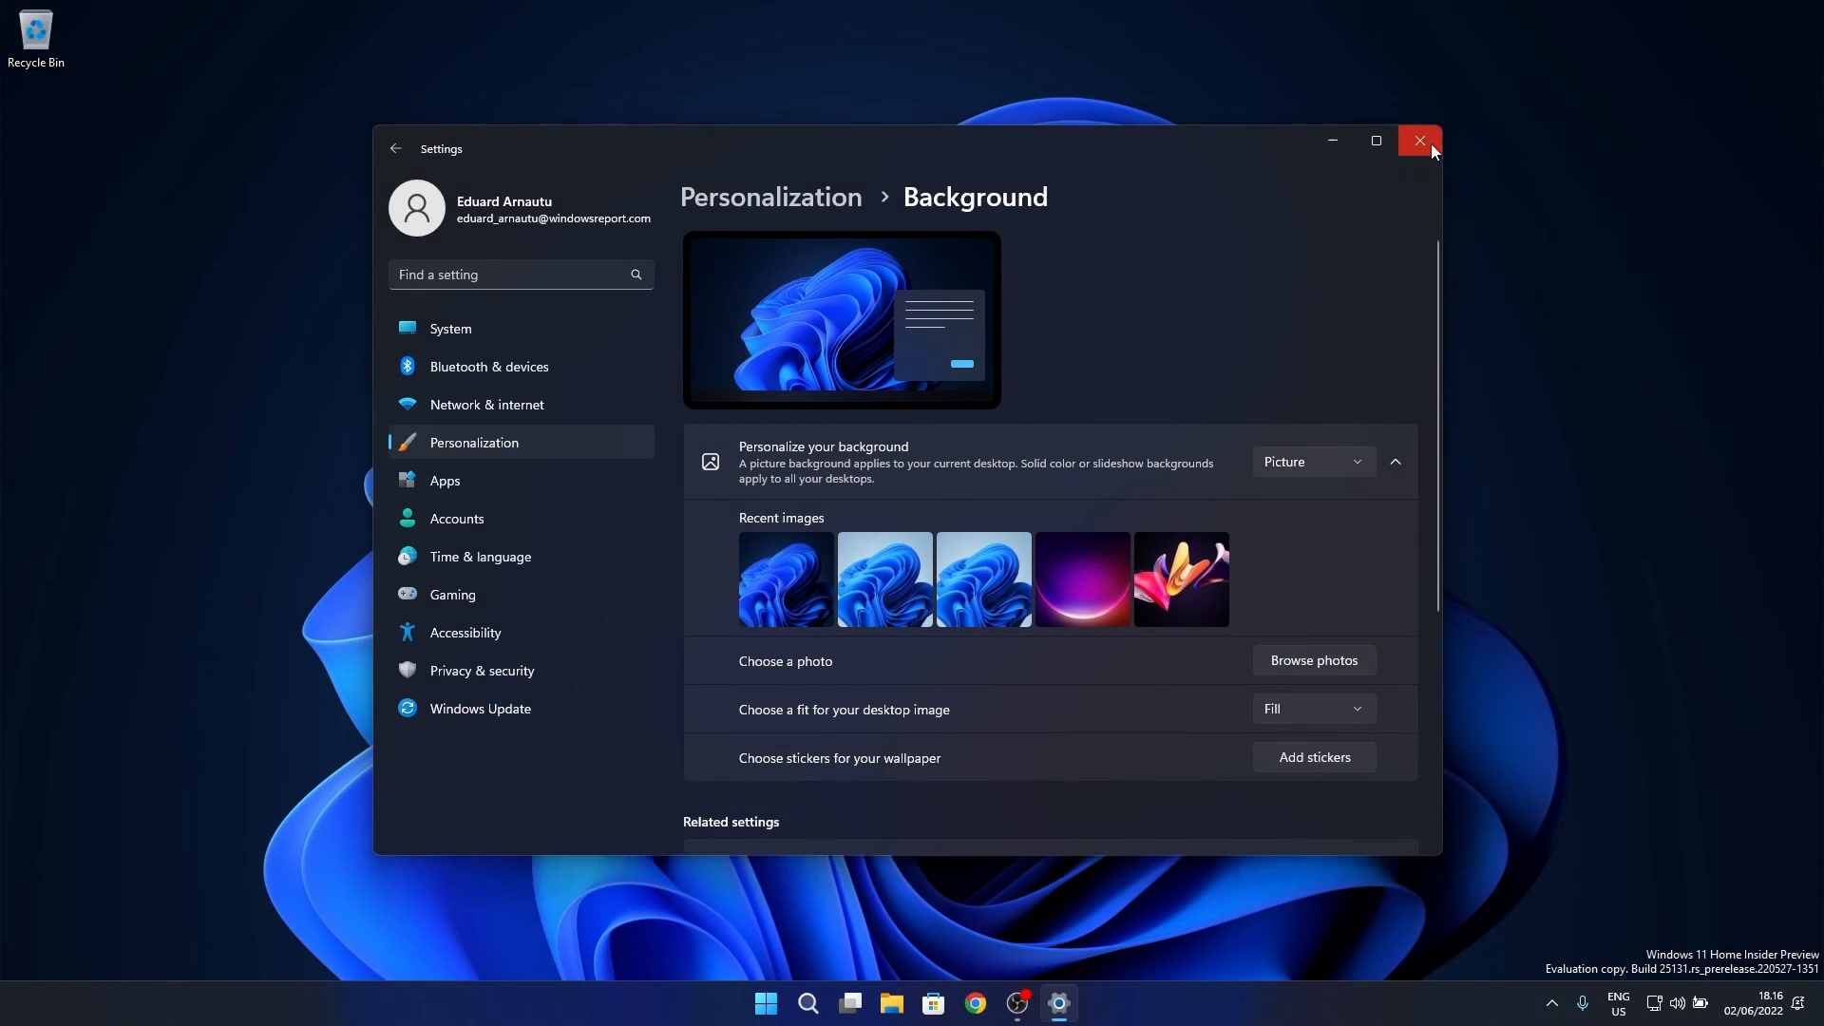
left_click(1419, 141)
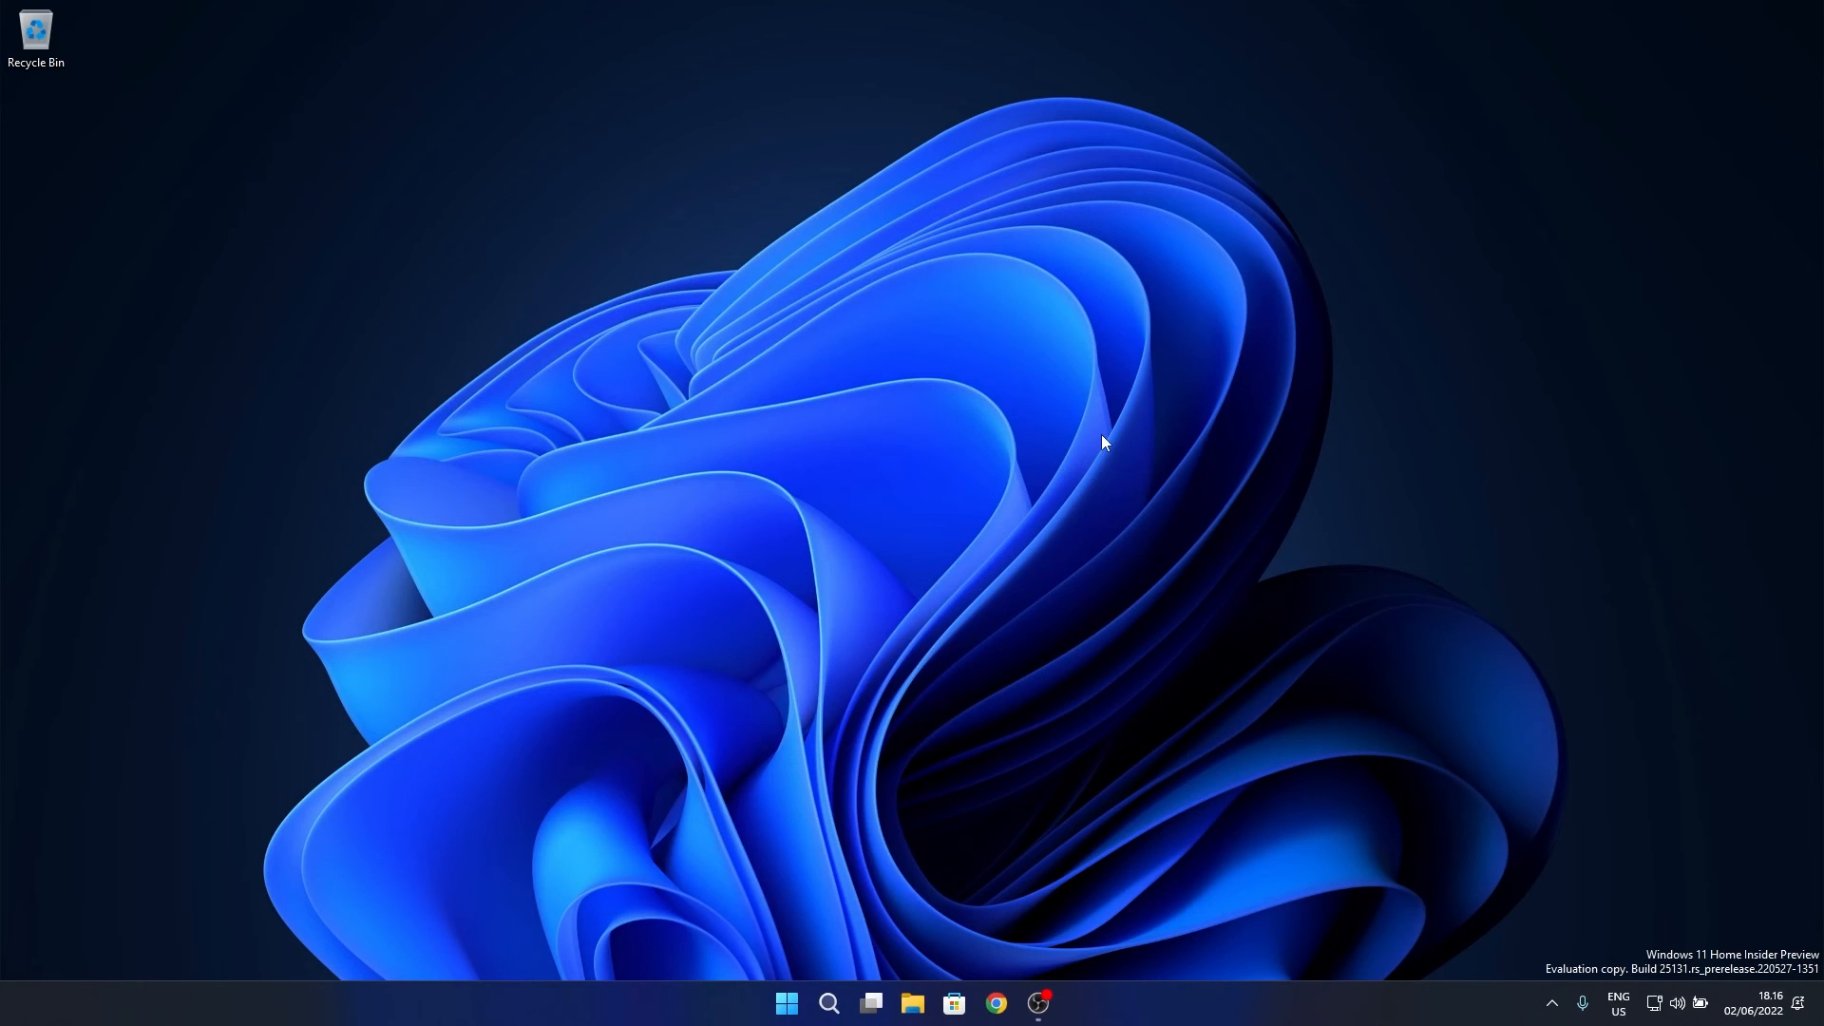